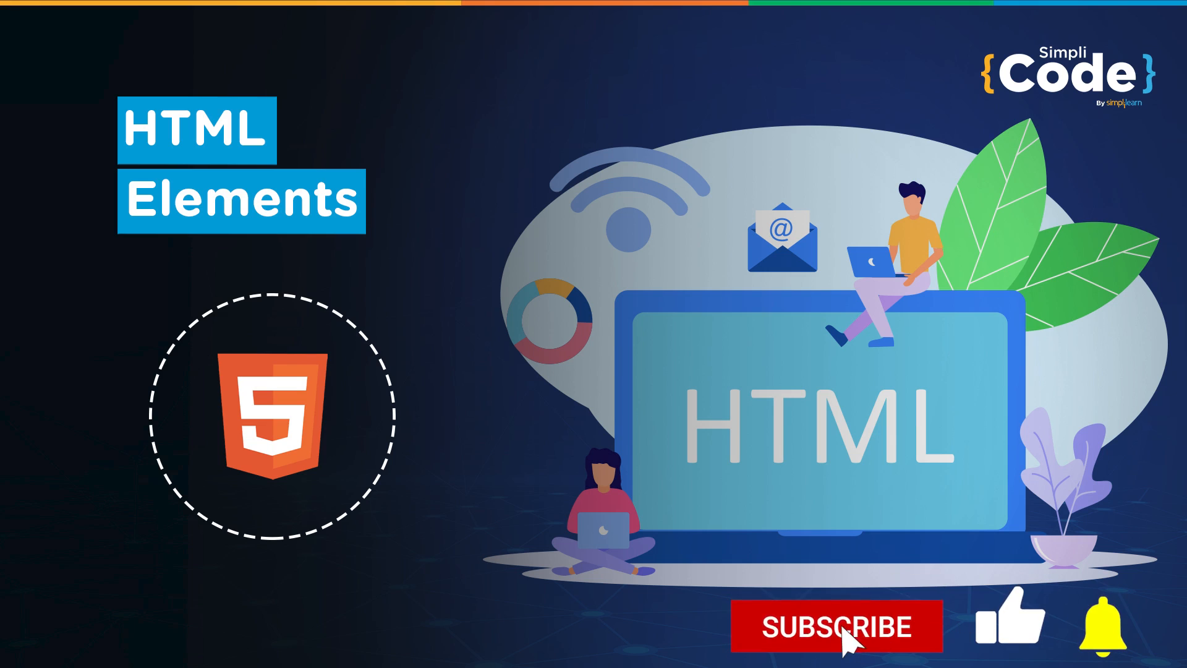
- Give the first paragraph's opening tag the attribute id="para1"
left_click(832, 626)
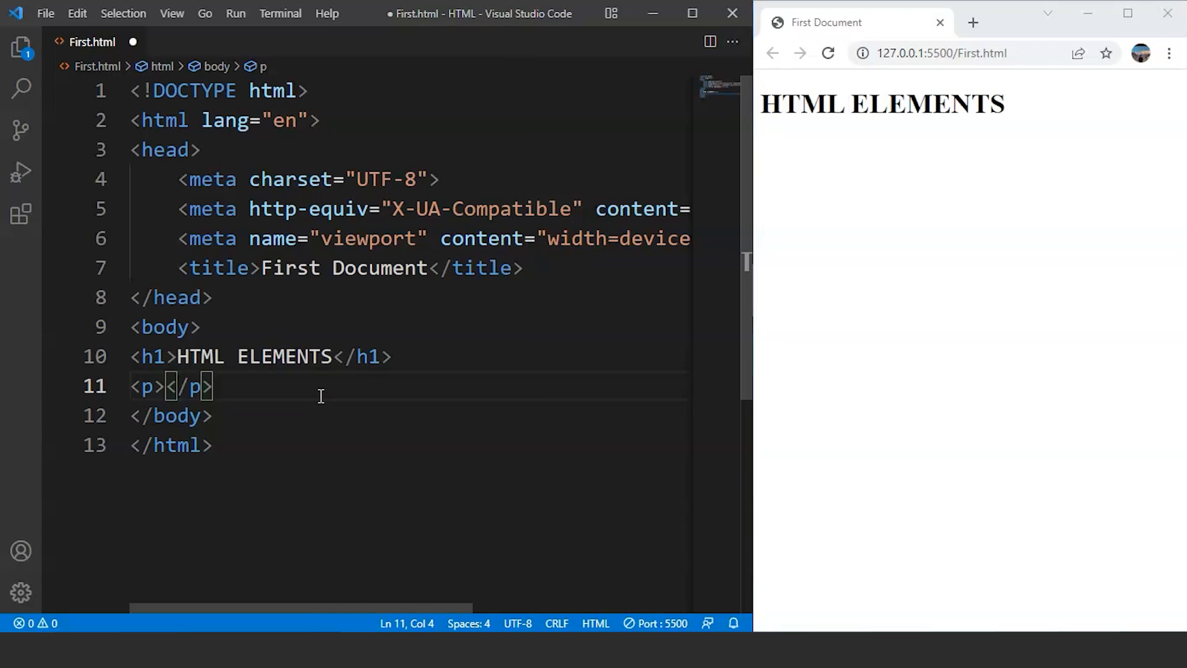
key("Left")
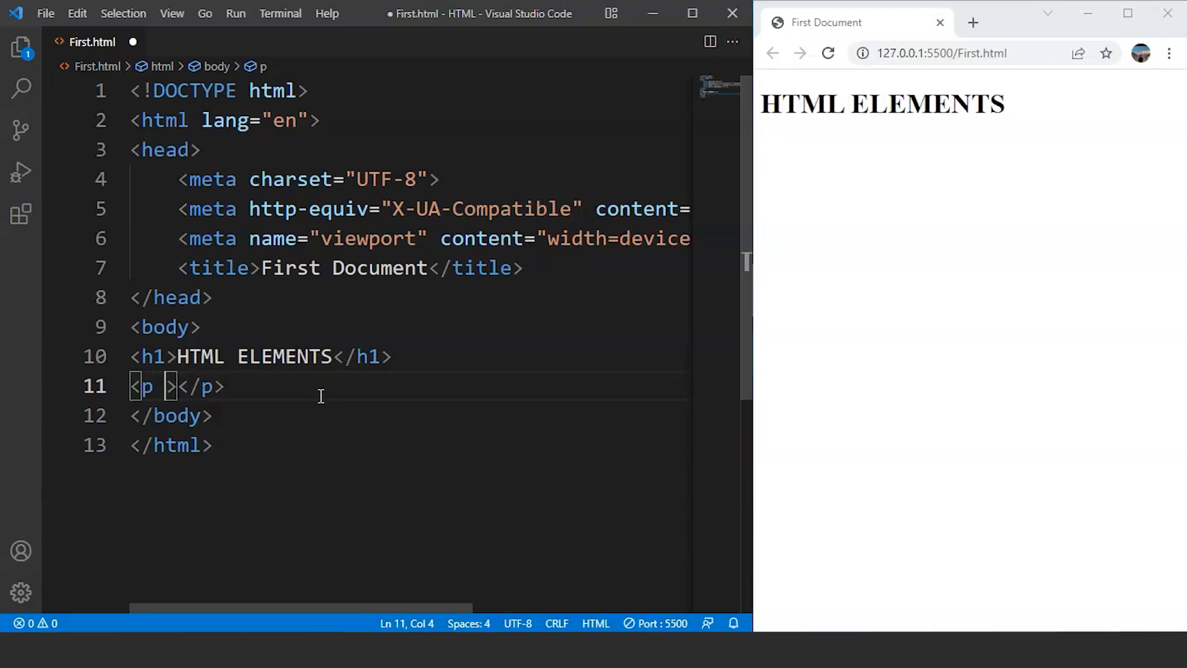
type("id=\"\"")
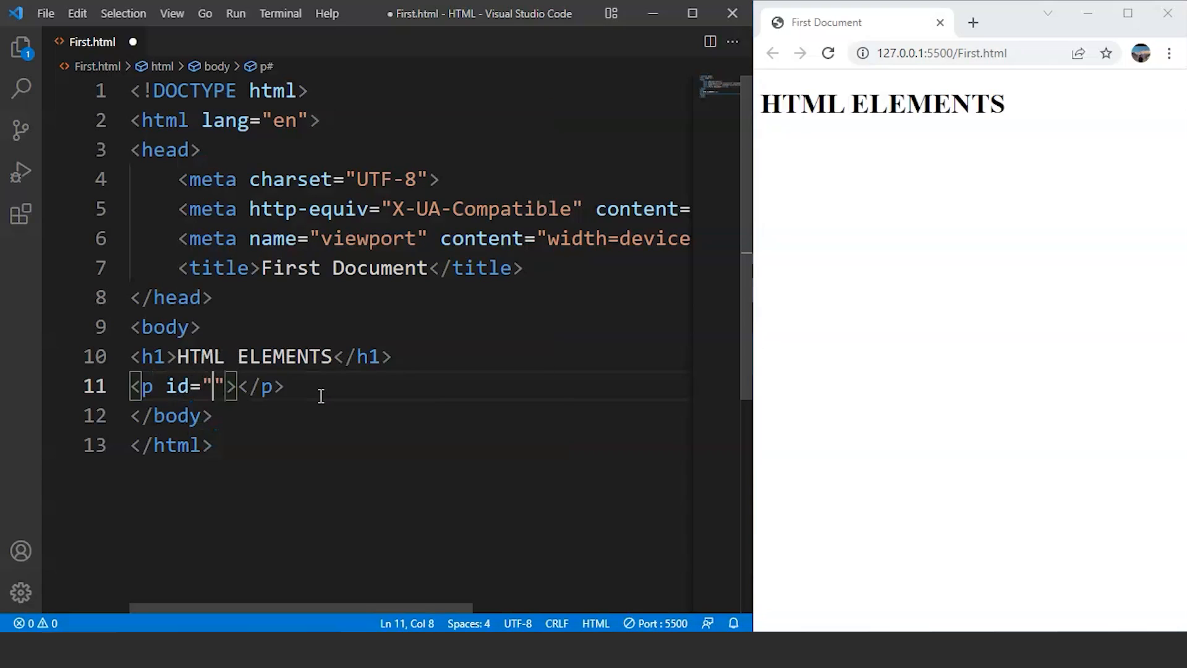
type("para1")
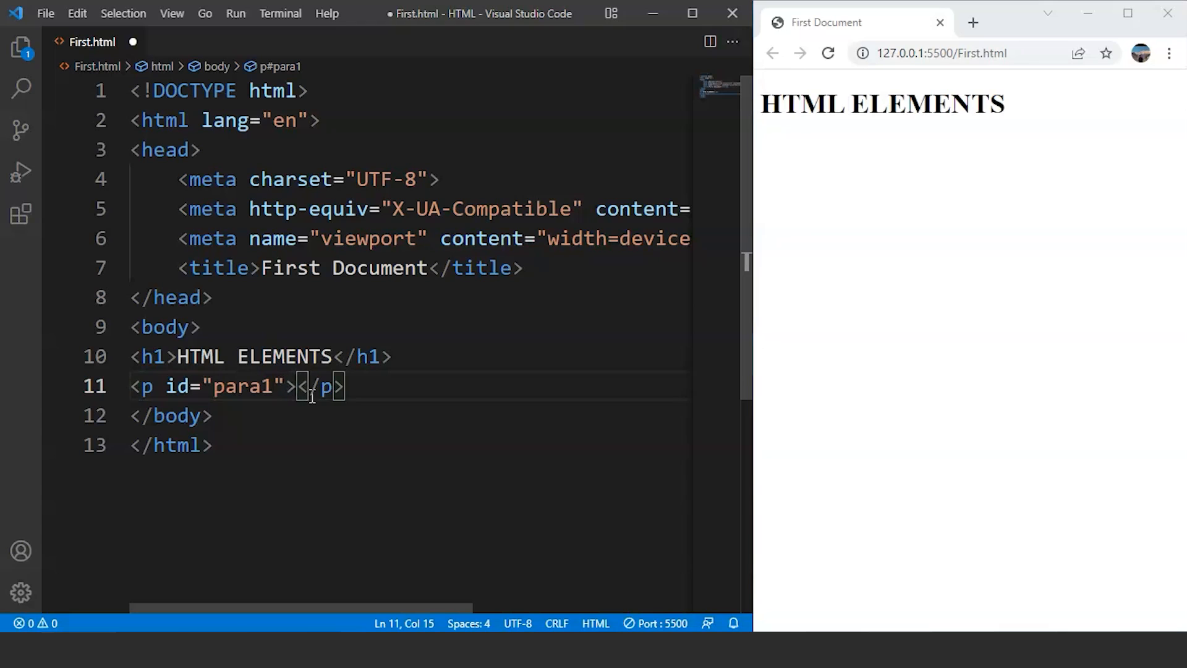
- Write the paragraph content 'This is a paragraph', correcting typos along the way
type("Ti")
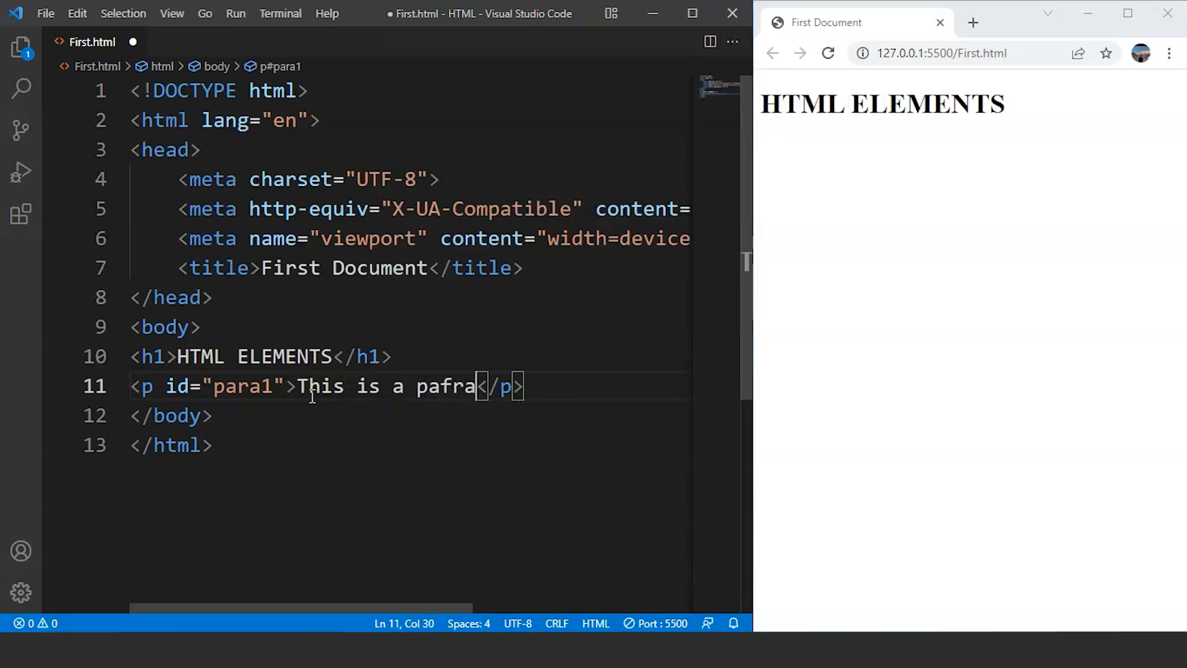
key("Backspace")
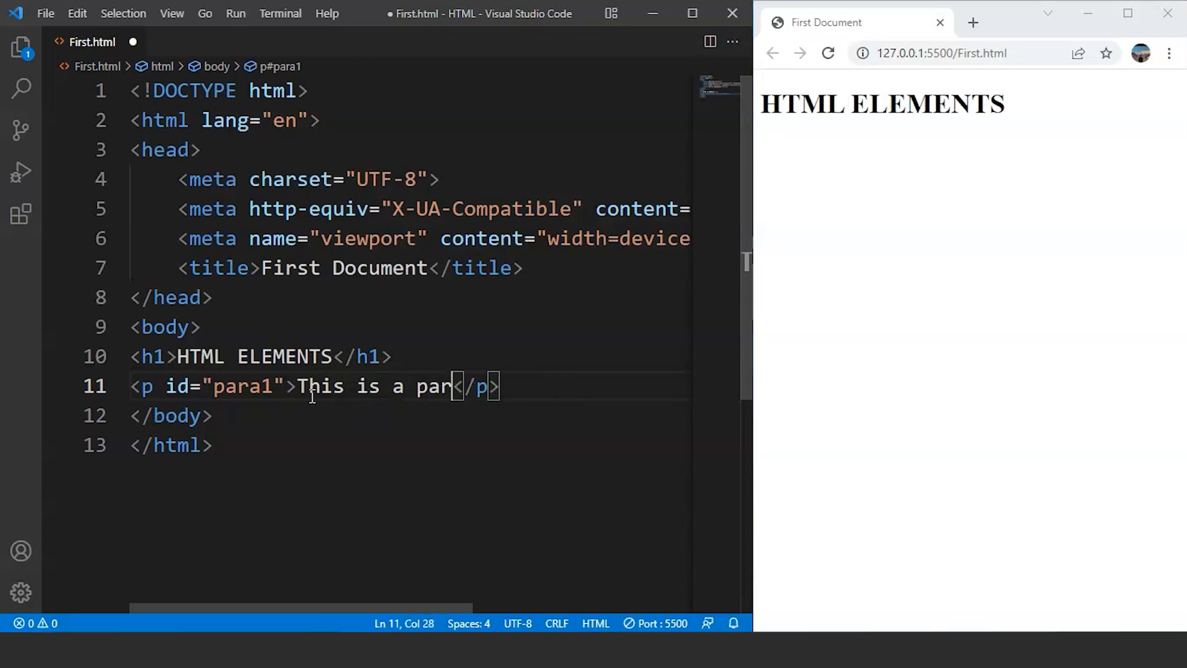
type("agrapoh")
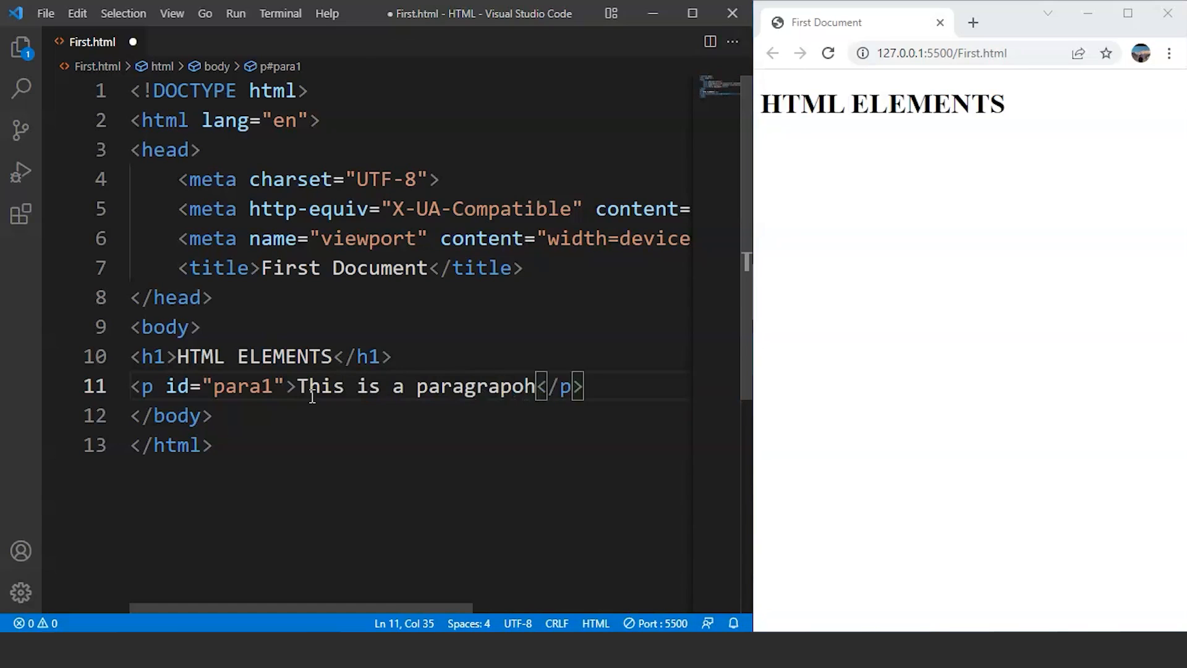
key("Backspace")
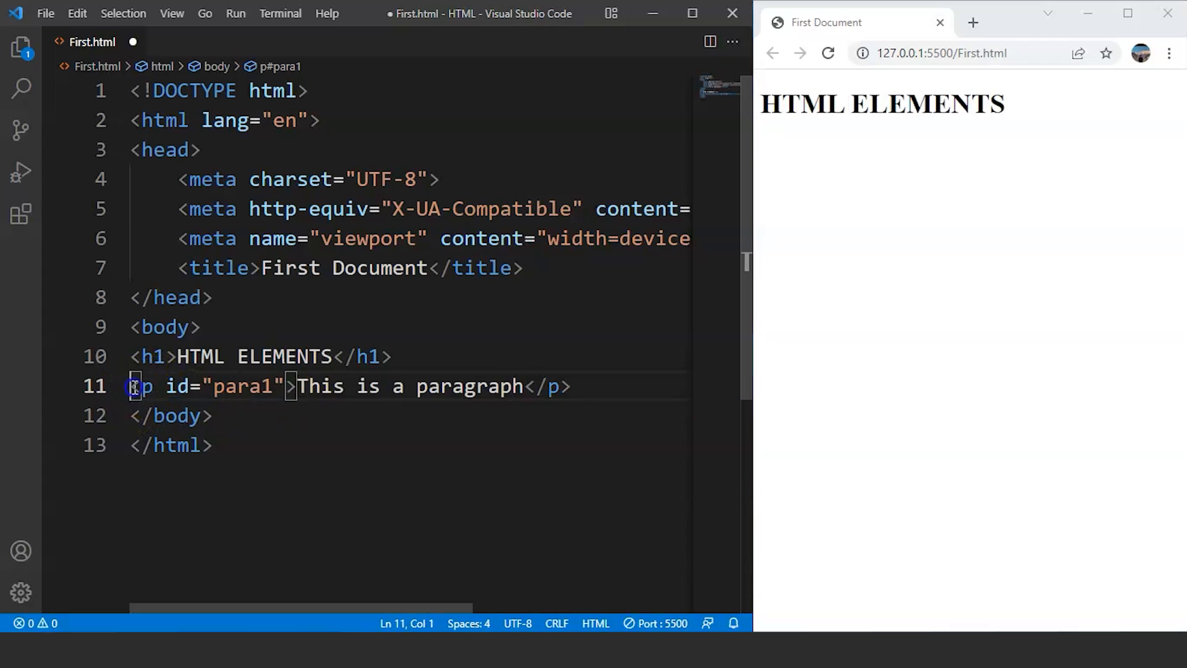
- Highlight the opening tag and content, then start a new empty line below the paragraph
left_click_drag(133, 386, 295, 385)
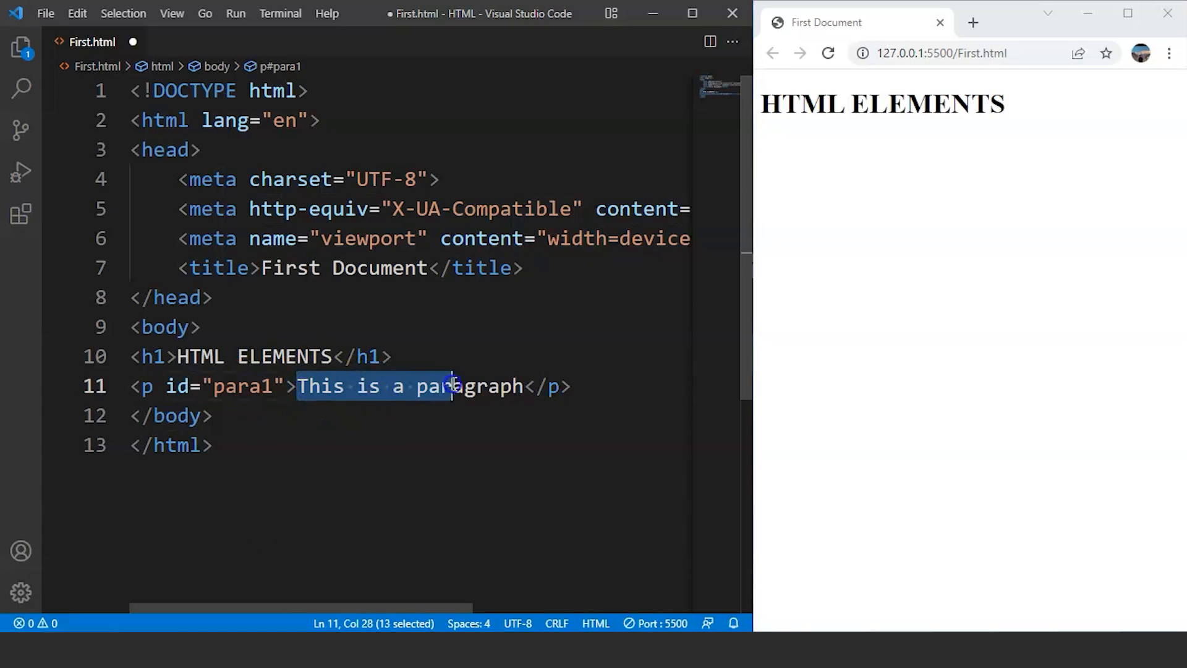
left_click_drag(450, 386, 520, 386)
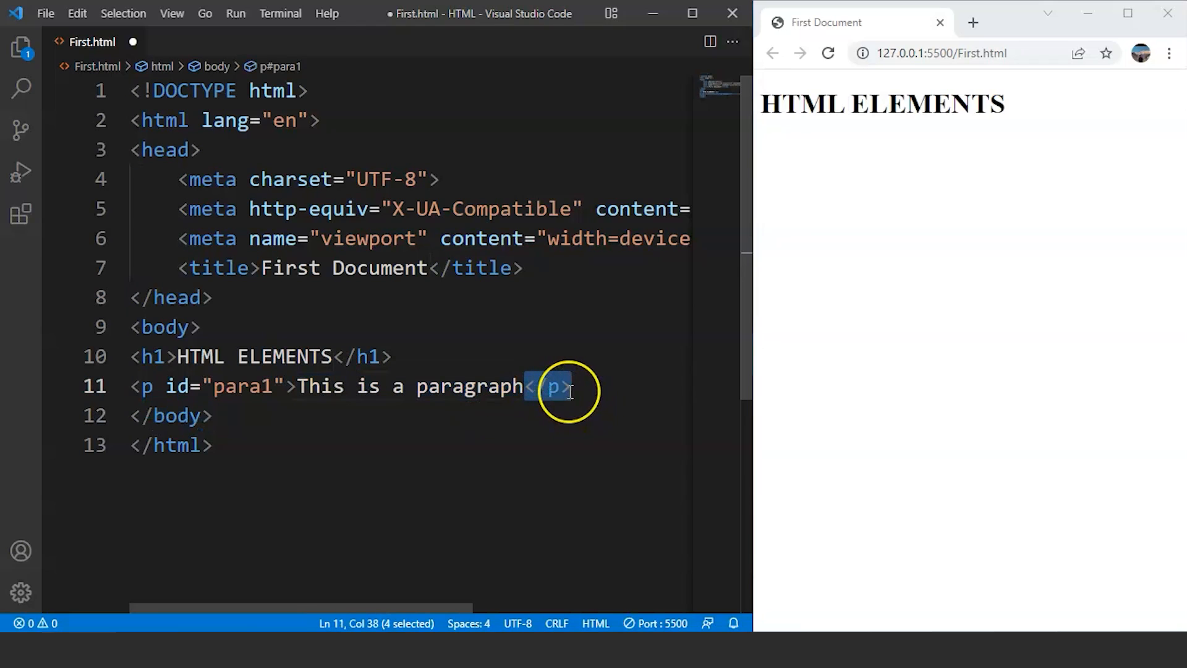
mouse_move(549, 386)
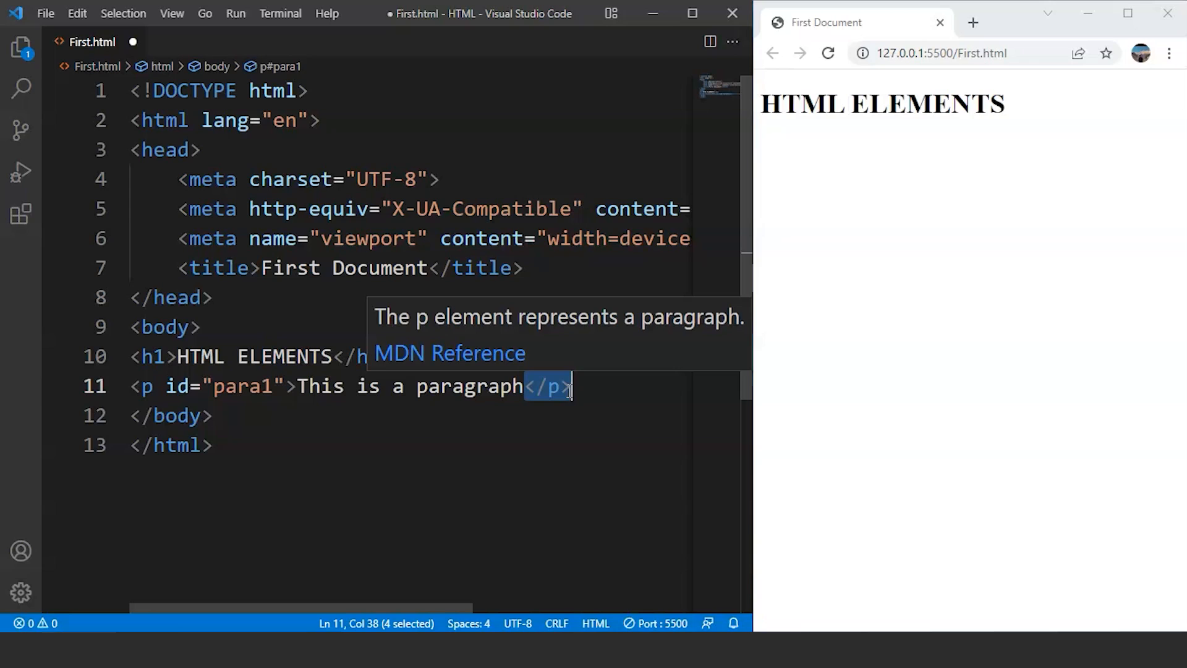
key("Enter")
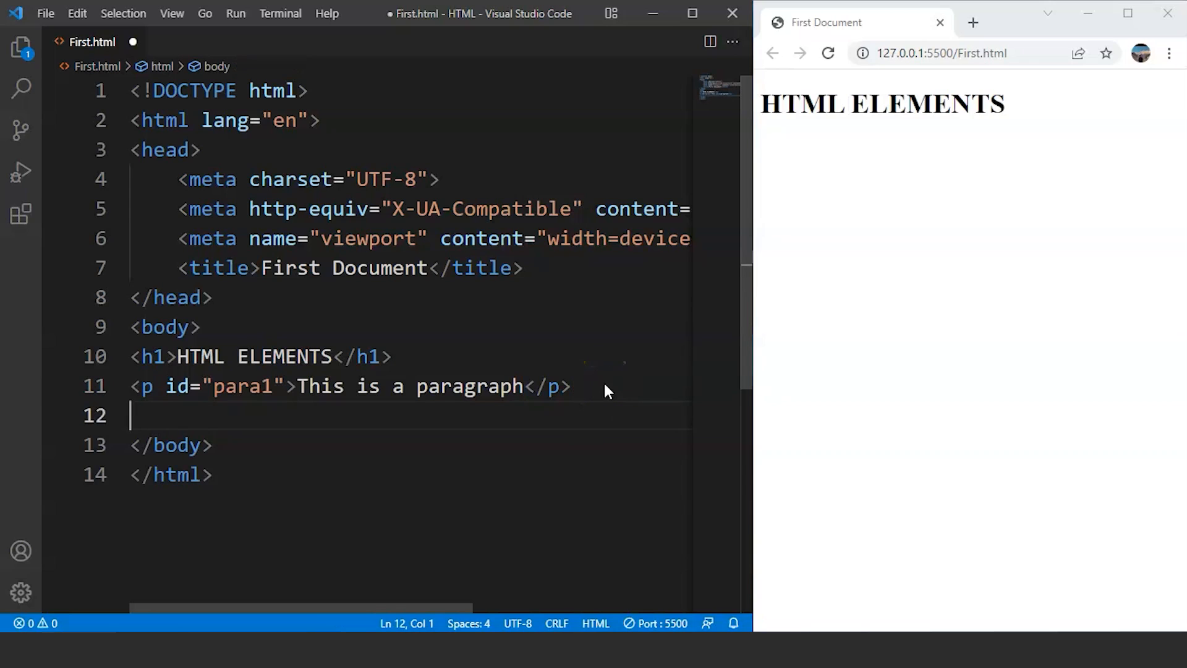
- Add <P>This is paragraph 2</P> on line 12 and save so Live Server refreshes
type("<P></P>")
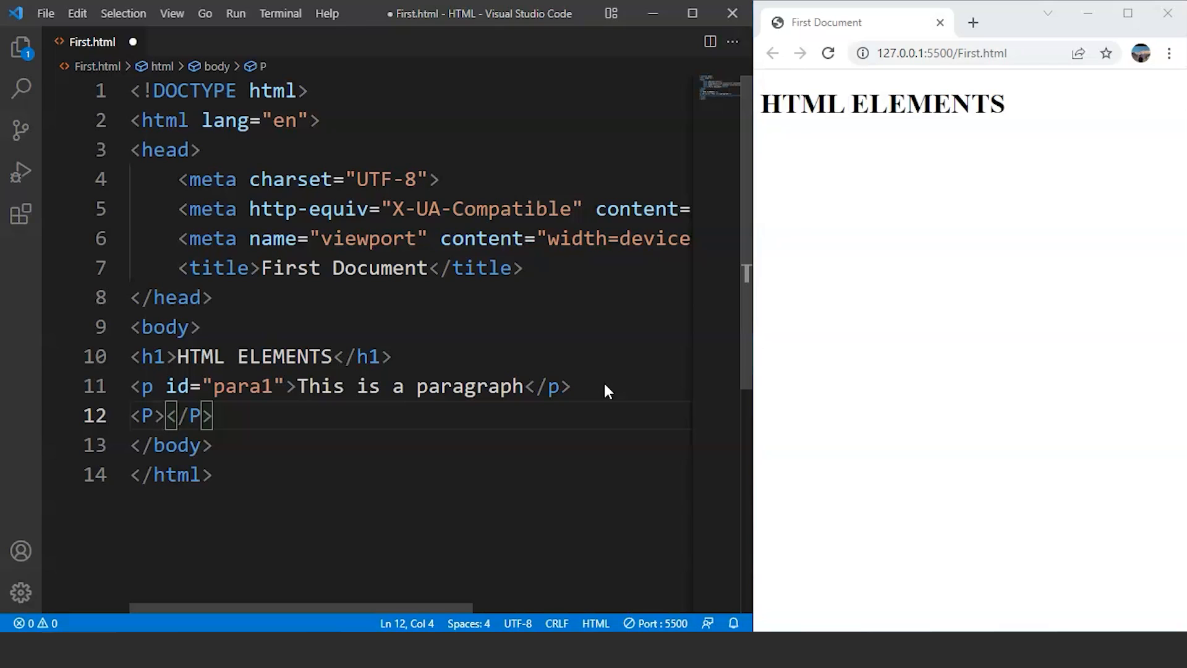
type("This is a paragra")
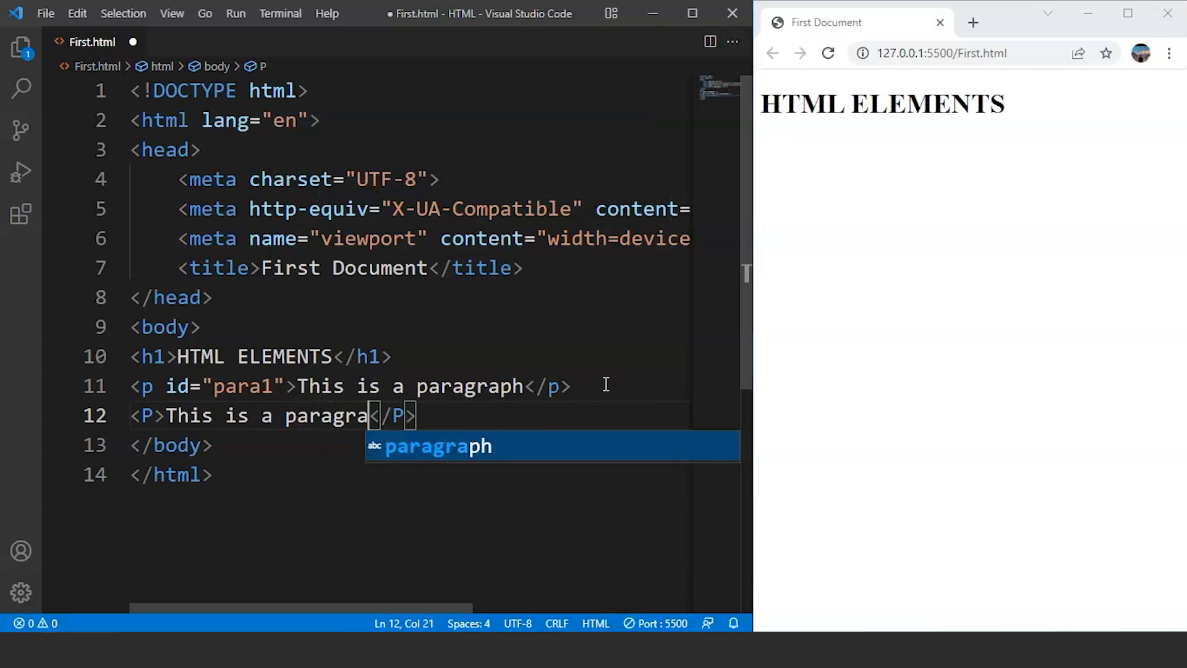
key("Tab")
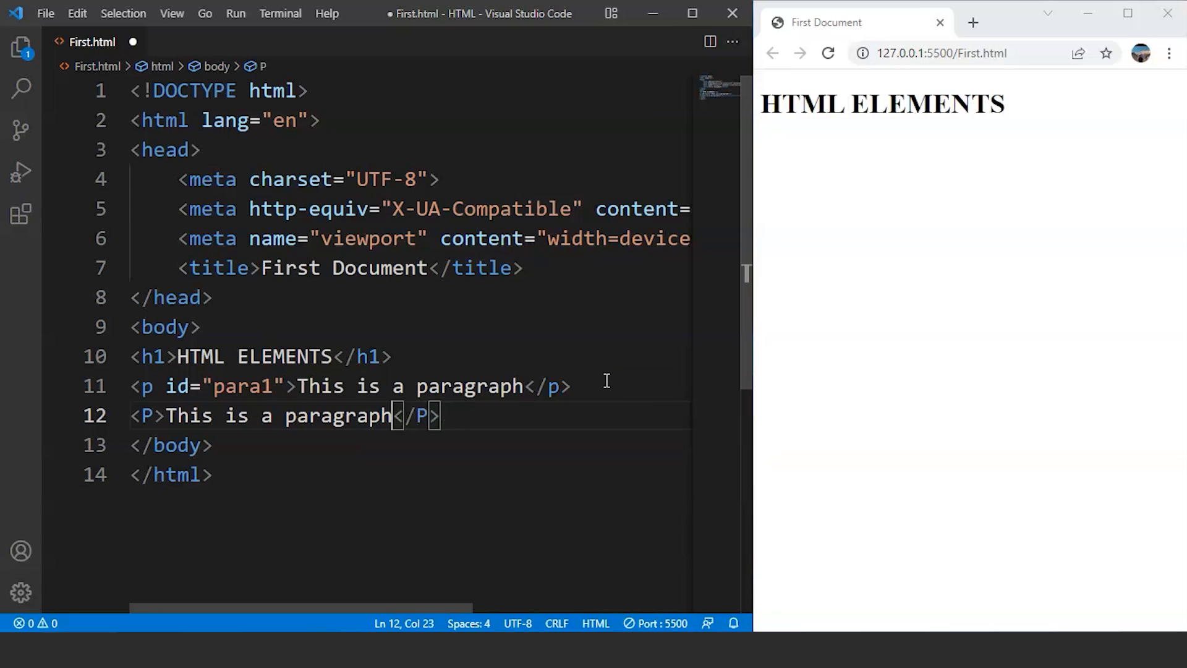
type("2")
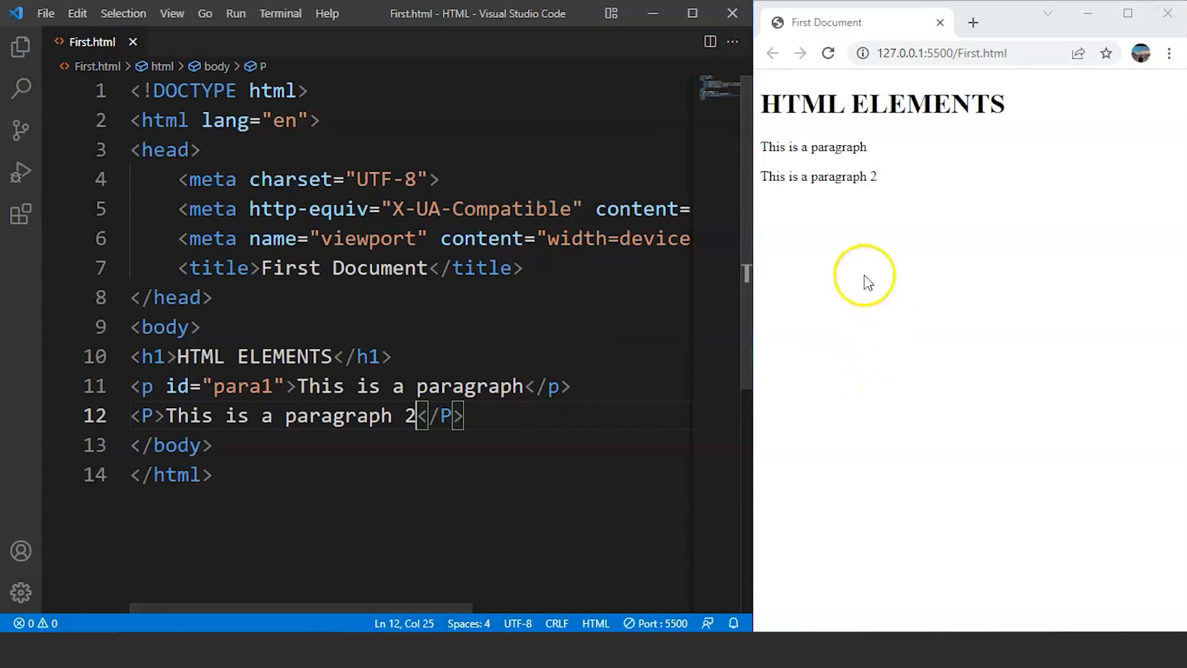
mouse_move(791, 195)
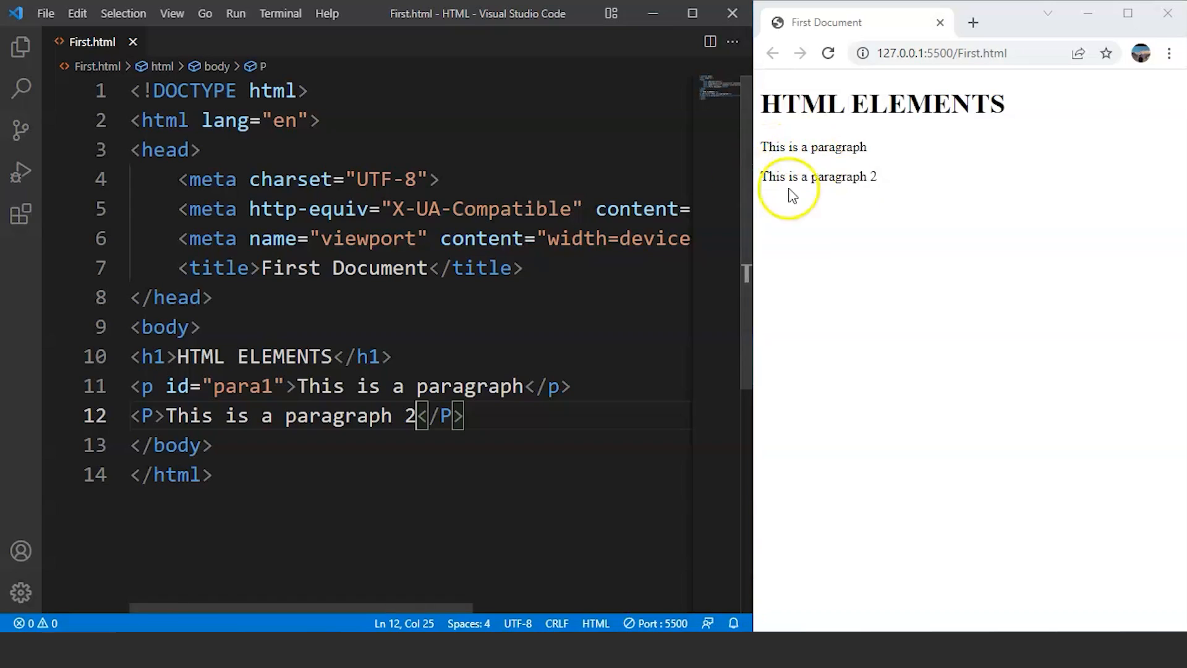
mouse_move(832, 167)
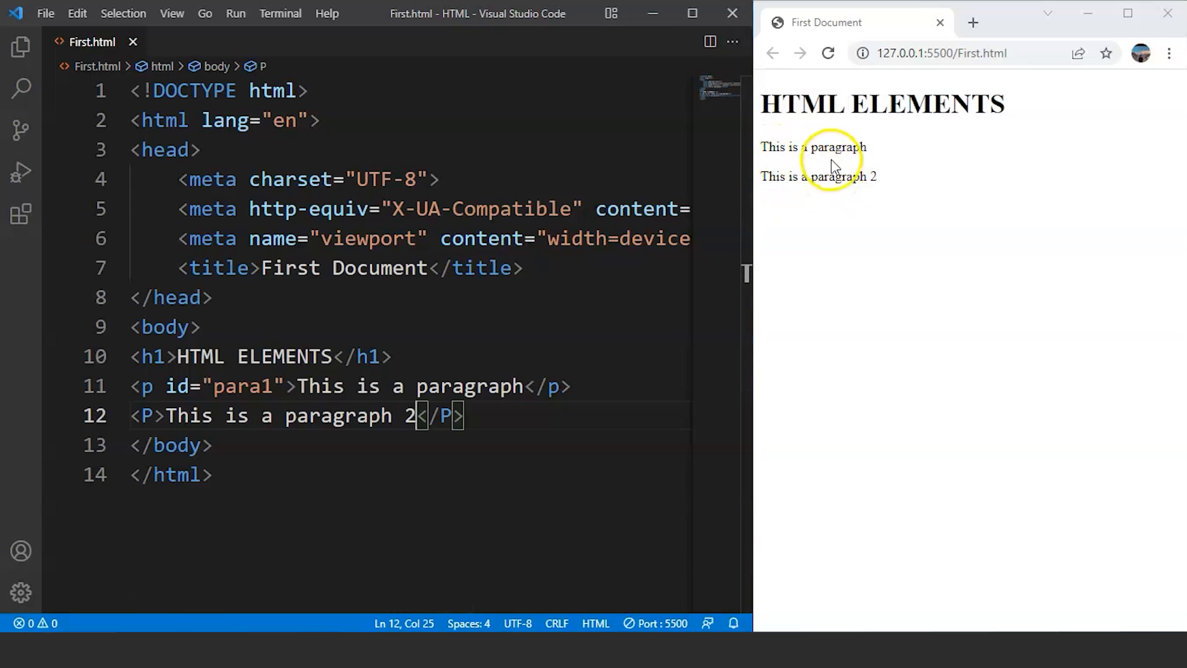
mouse_move(788, 181)
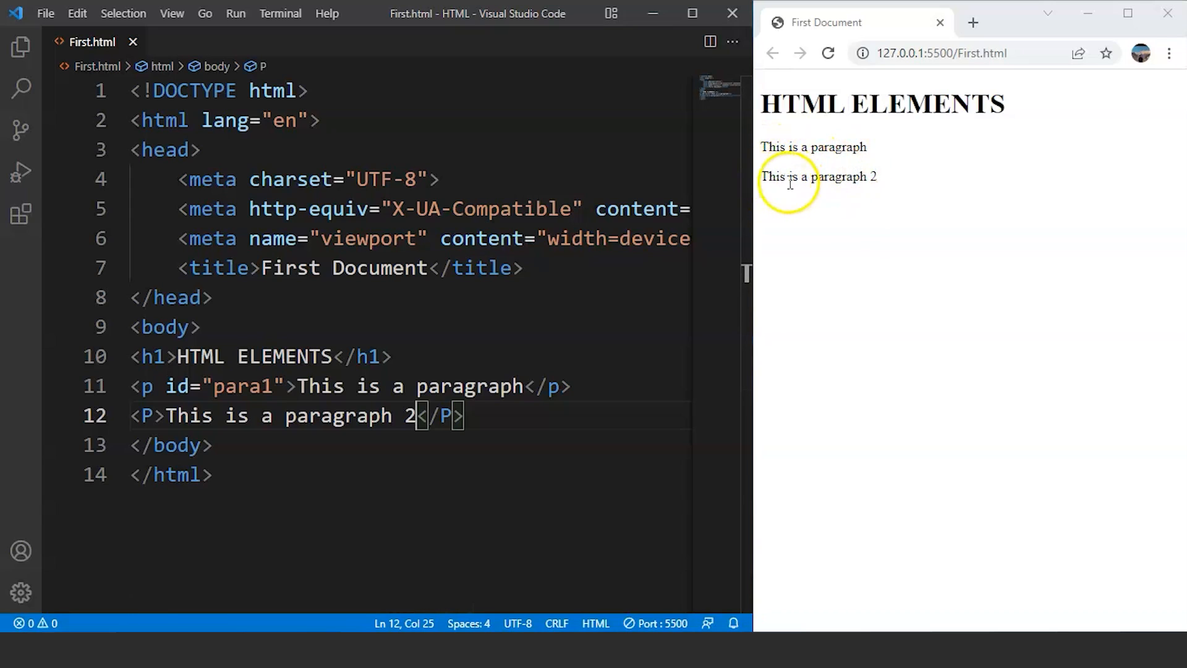
left_click(272, 415)
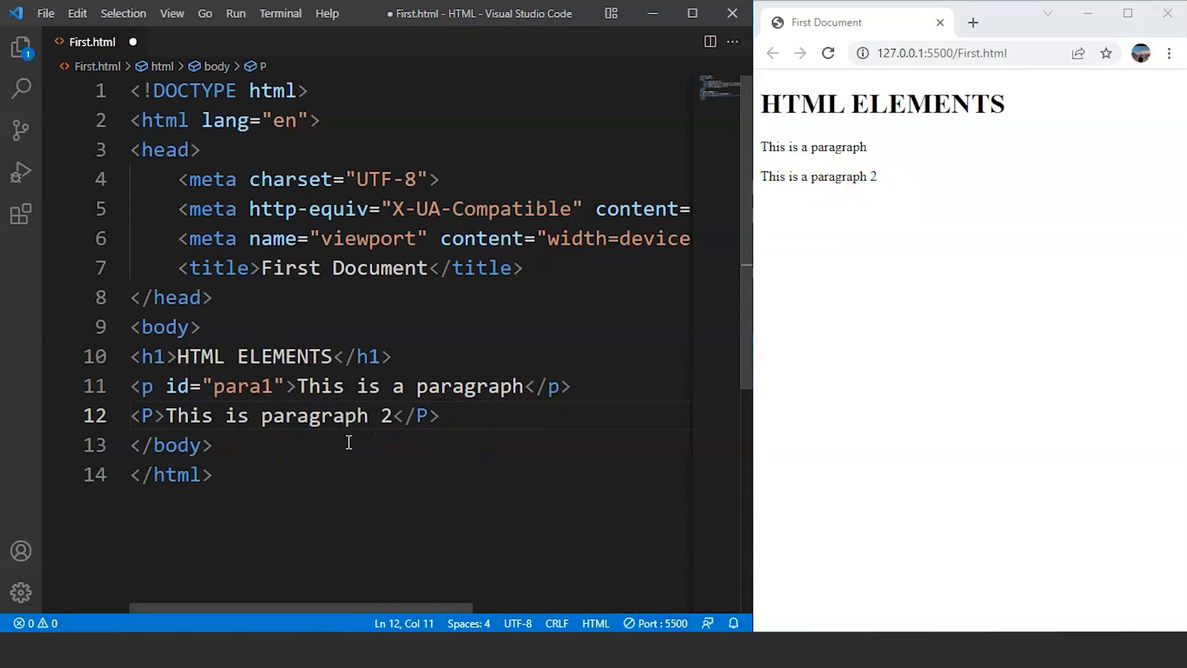
key("ctrl+s")
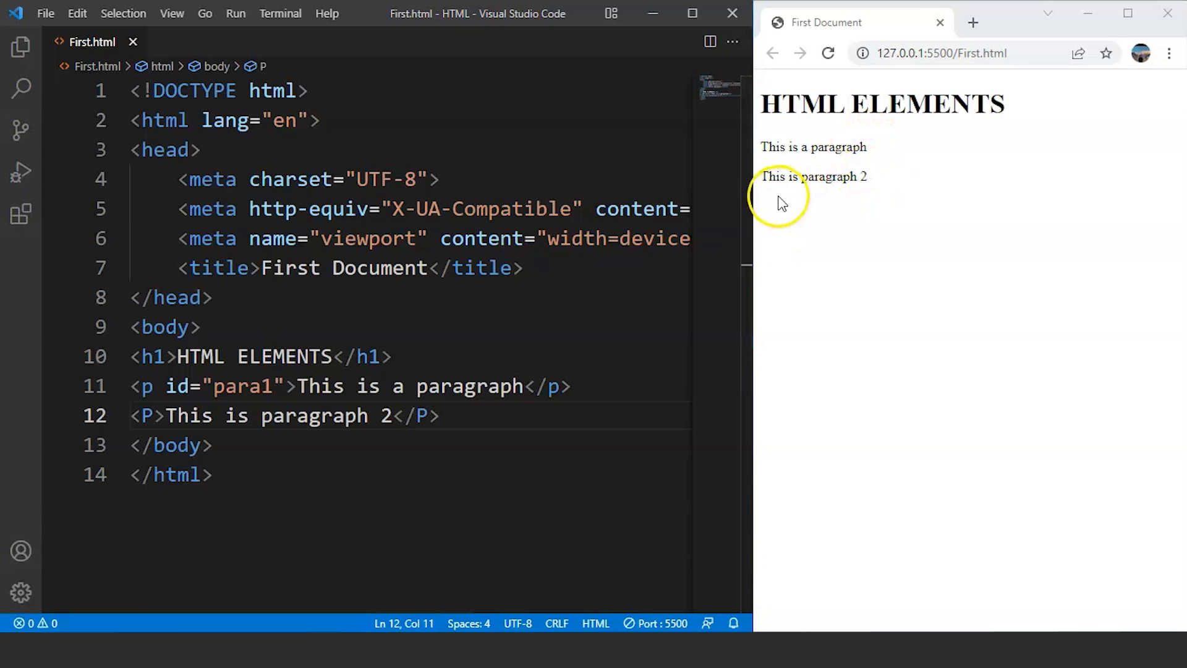
mouse_move(901, 210)
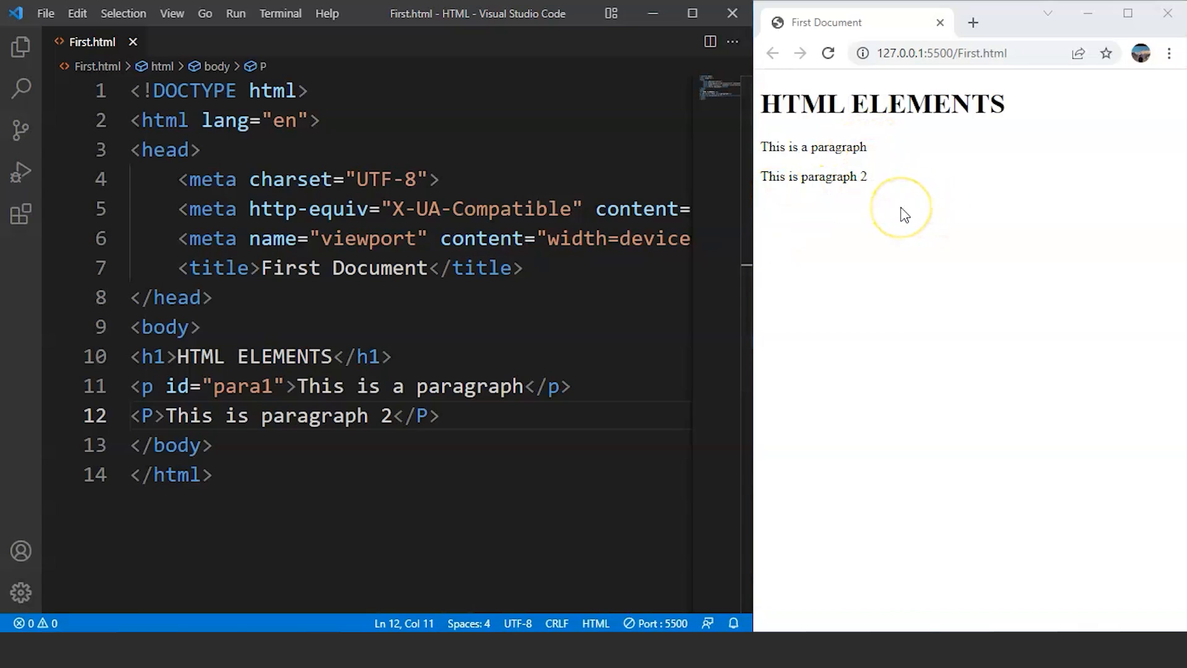
mouse_move(881, 231)
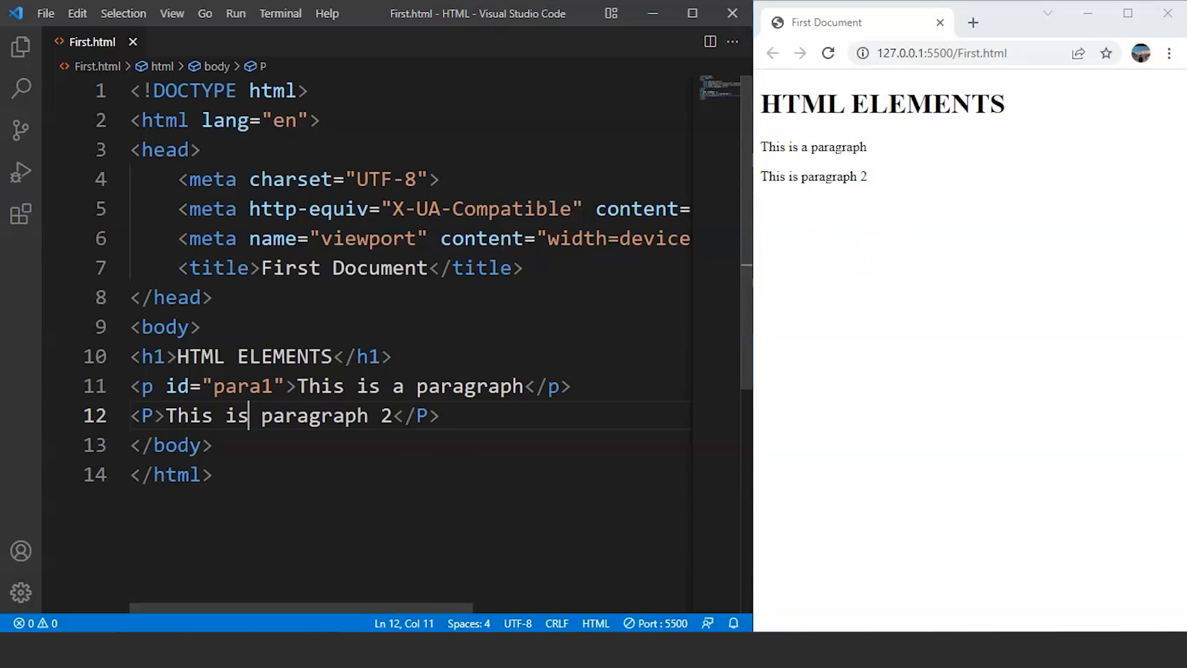
- Highlight the uppercase P tag name, then add blank lines below paragraph 2
double_click(149, 416)
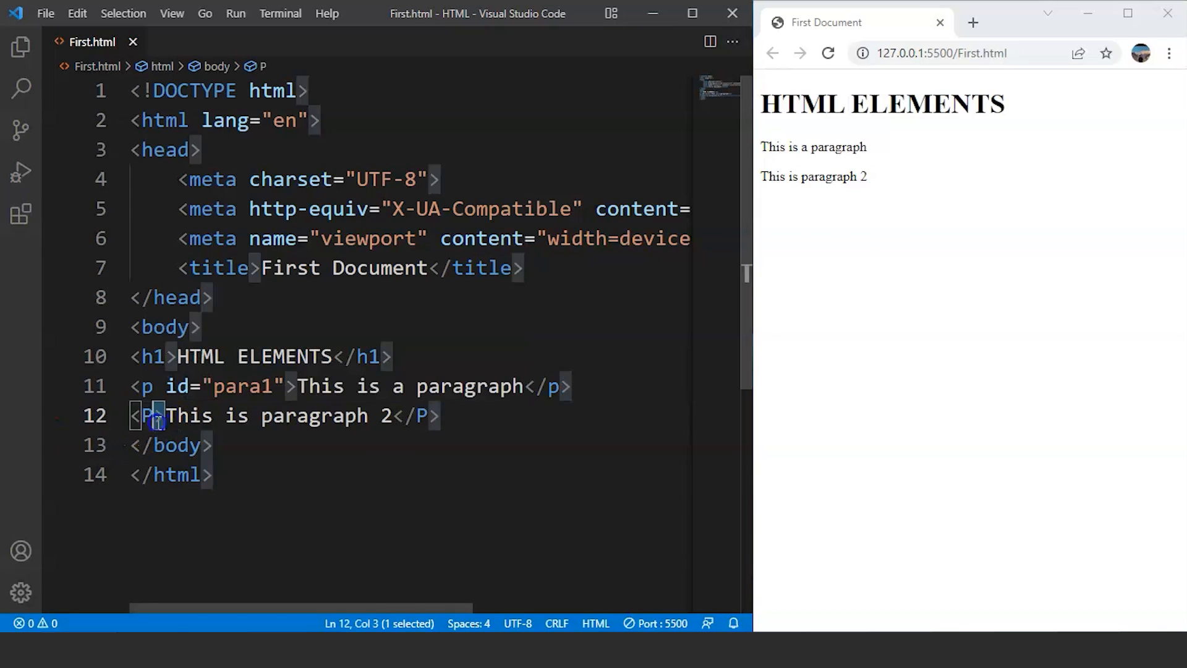
left_click_drag(159, 415, 133, 416)
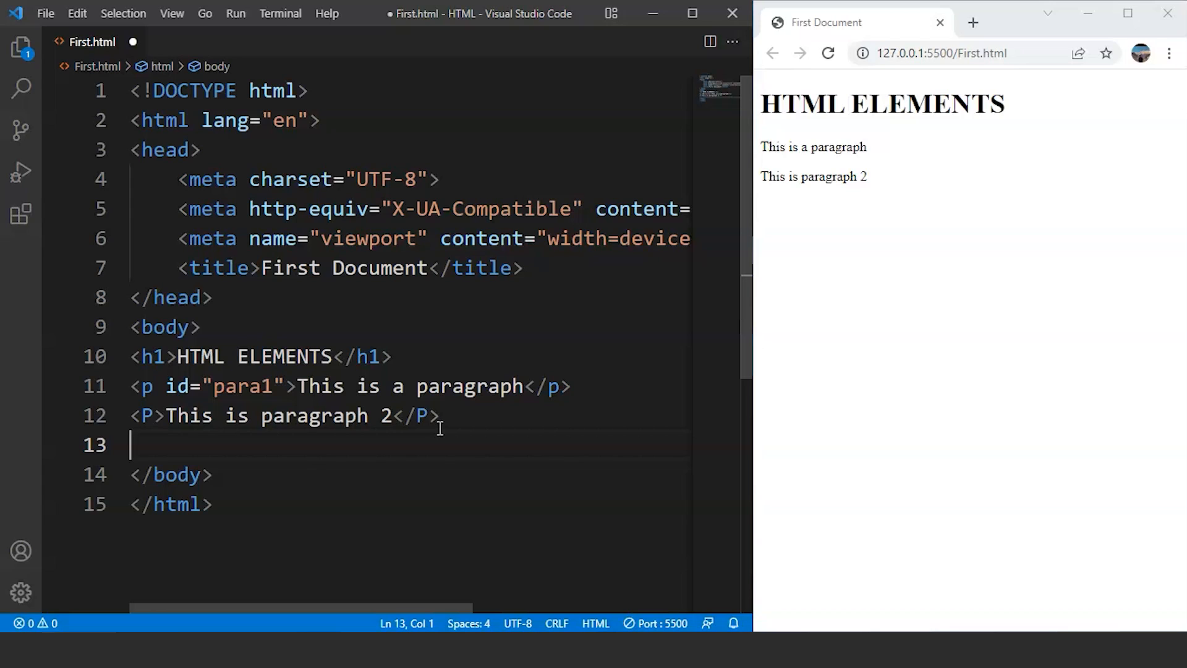
key("Enter")
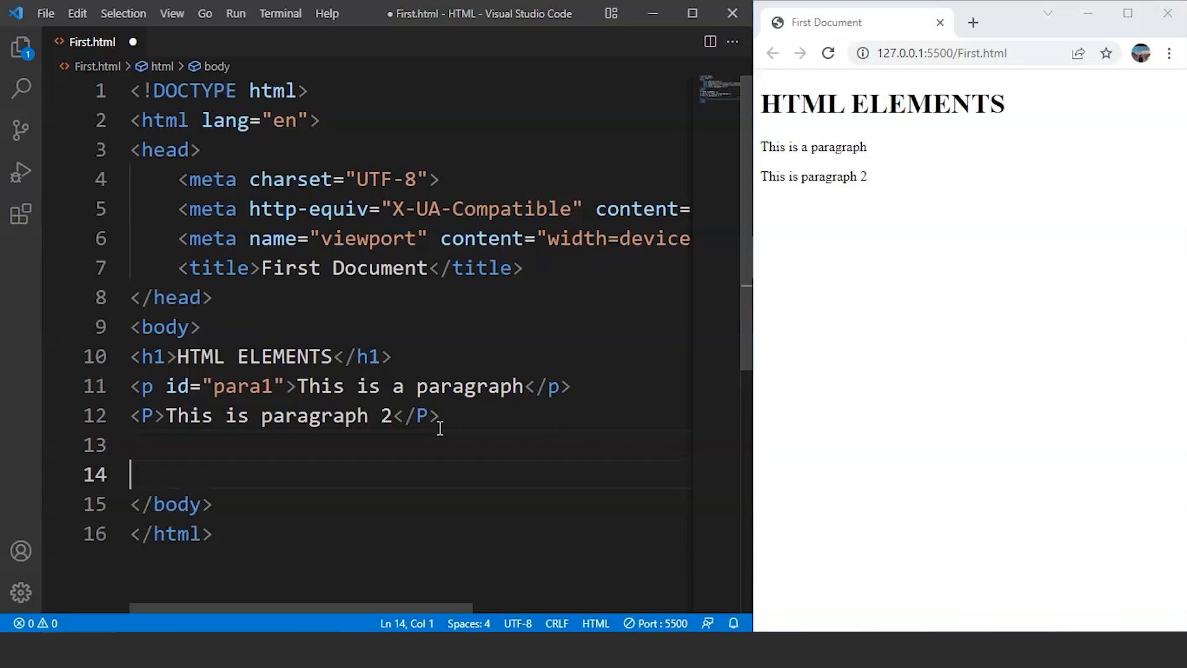
- Start an img tag on line 14 with src="images/HTML.png"
type("<img")
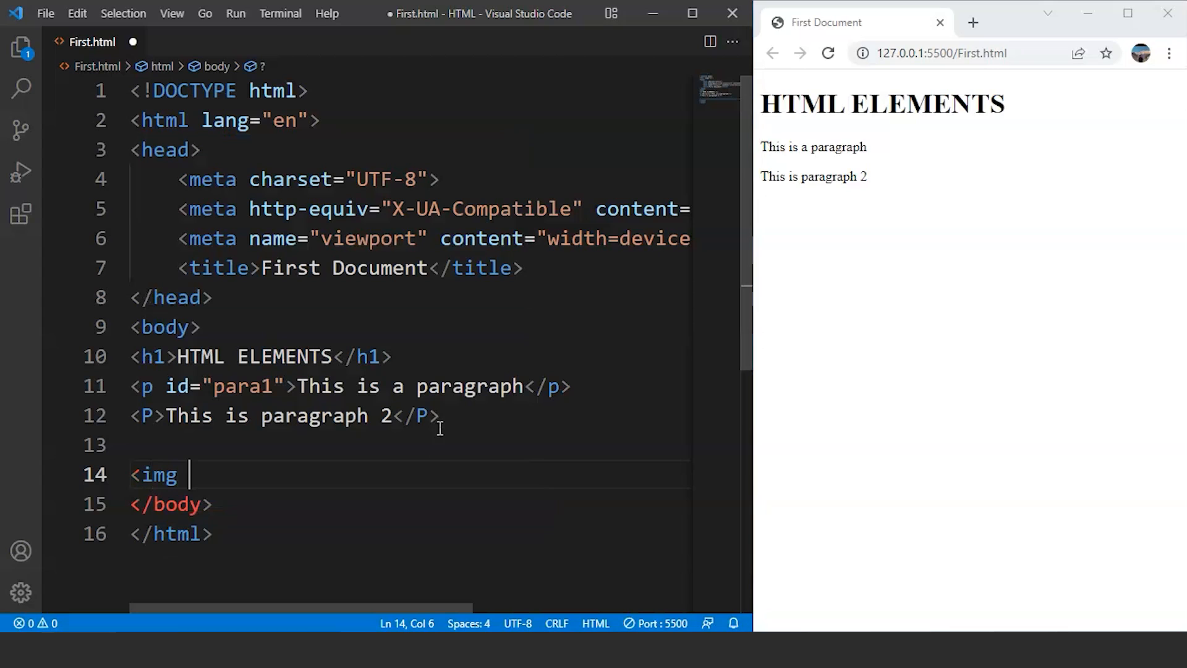
type("src=\"")
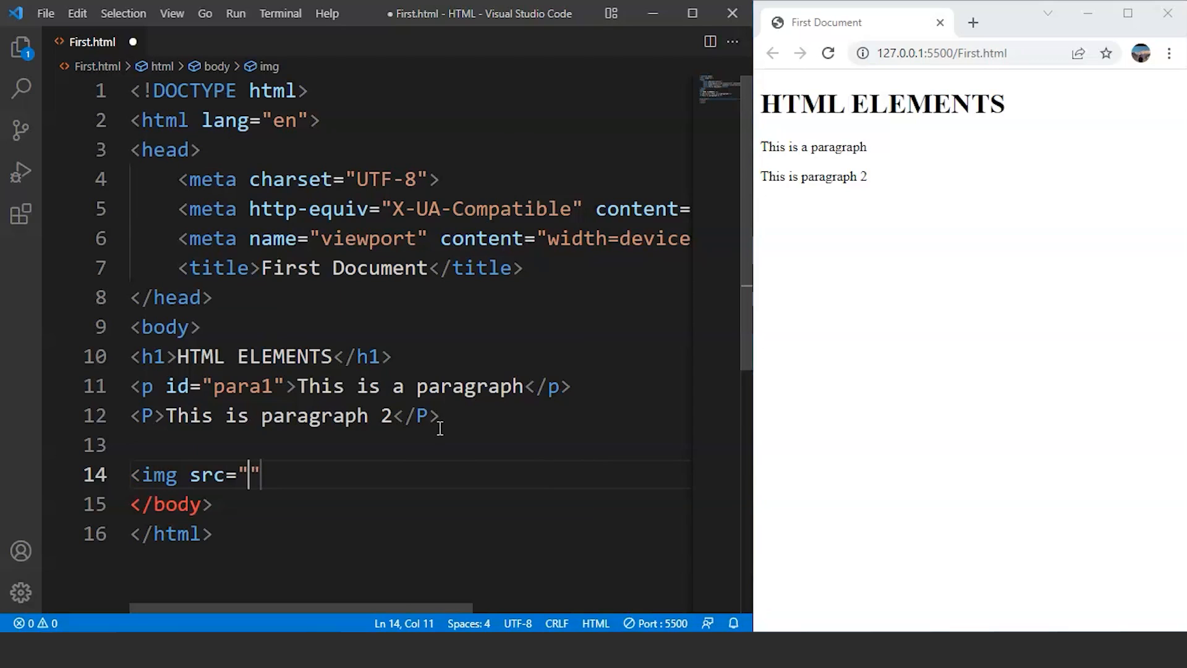
type("images")
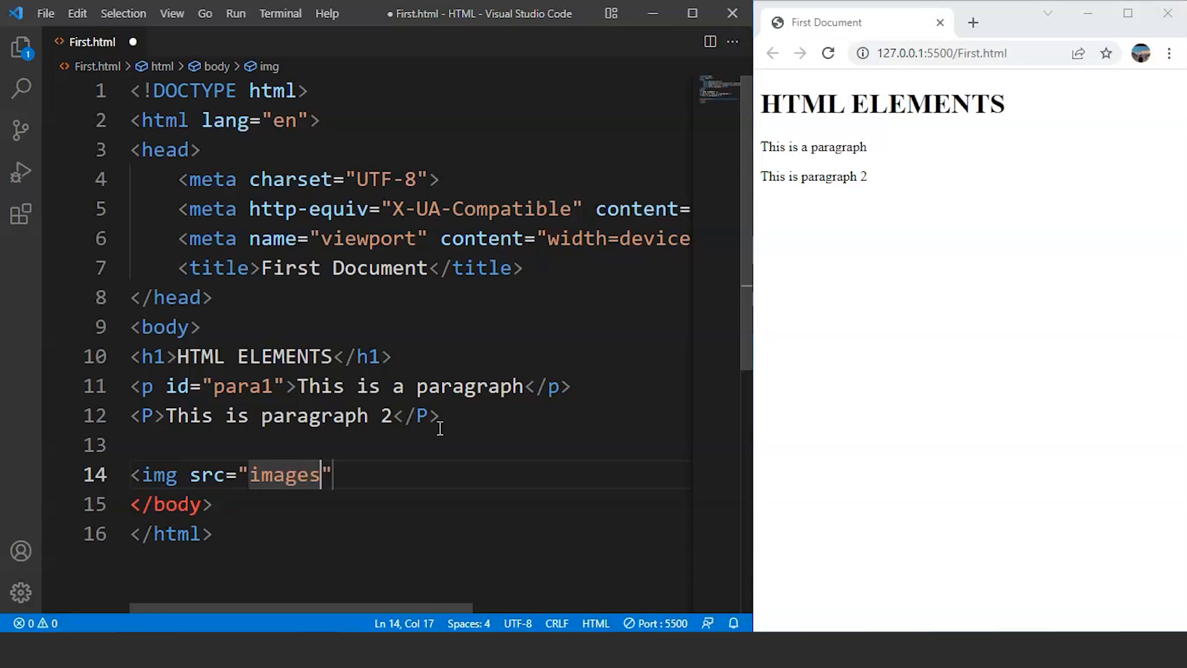
type("/im")
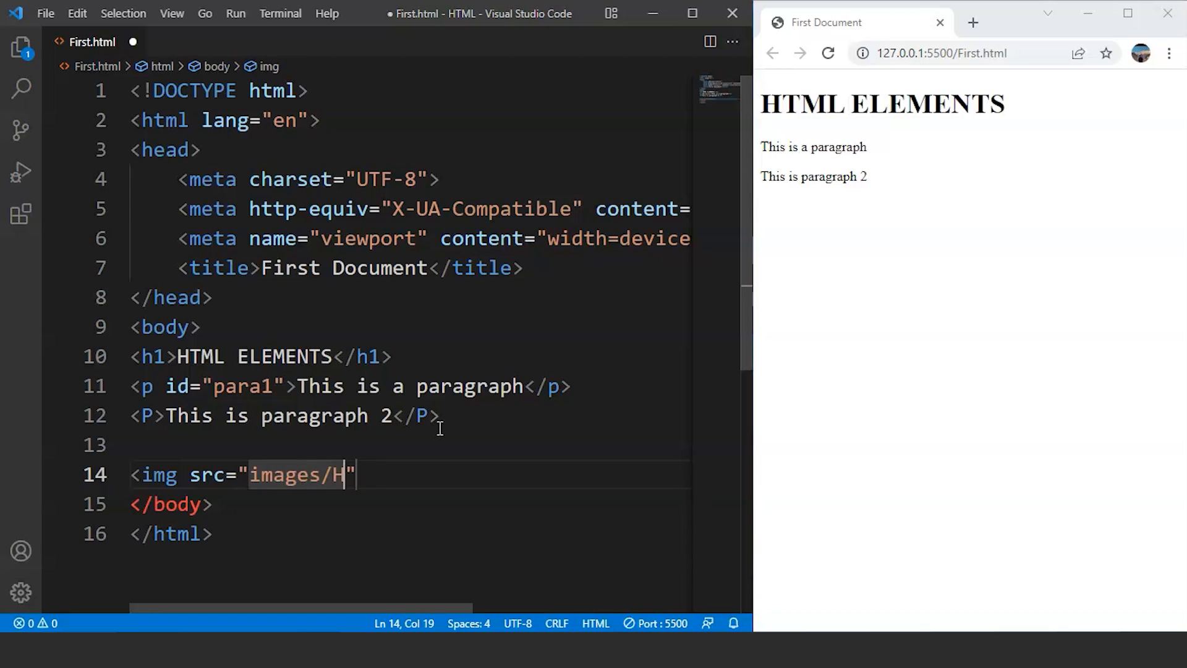
type("TML.png")
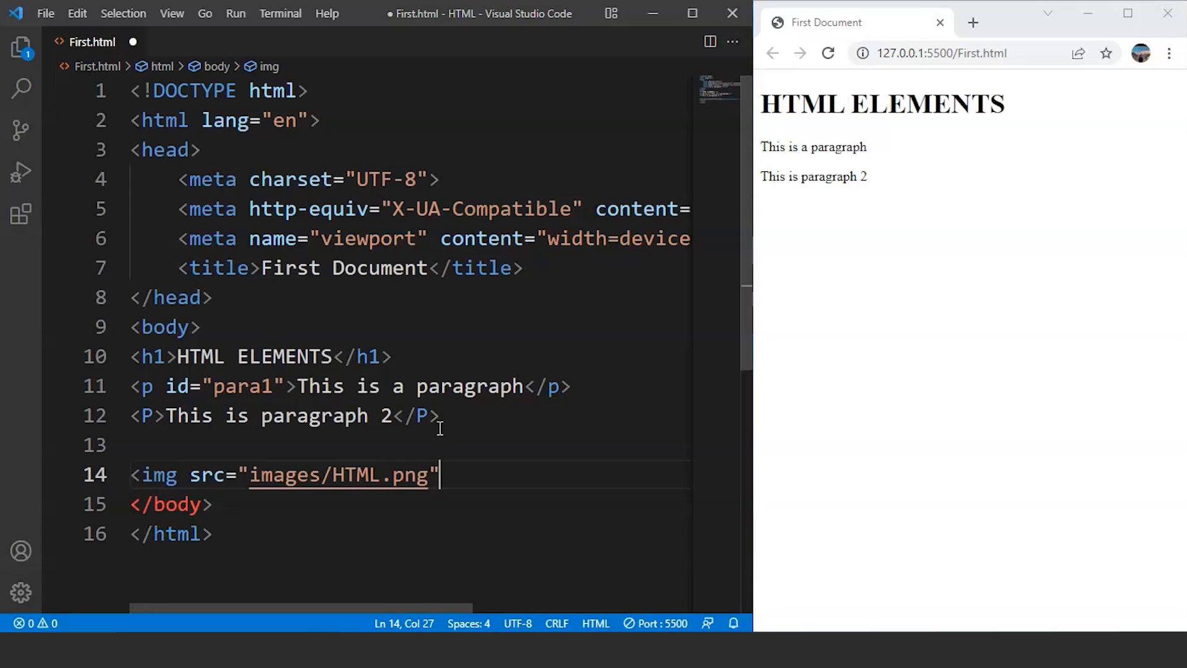
mouse_move(442, 437)
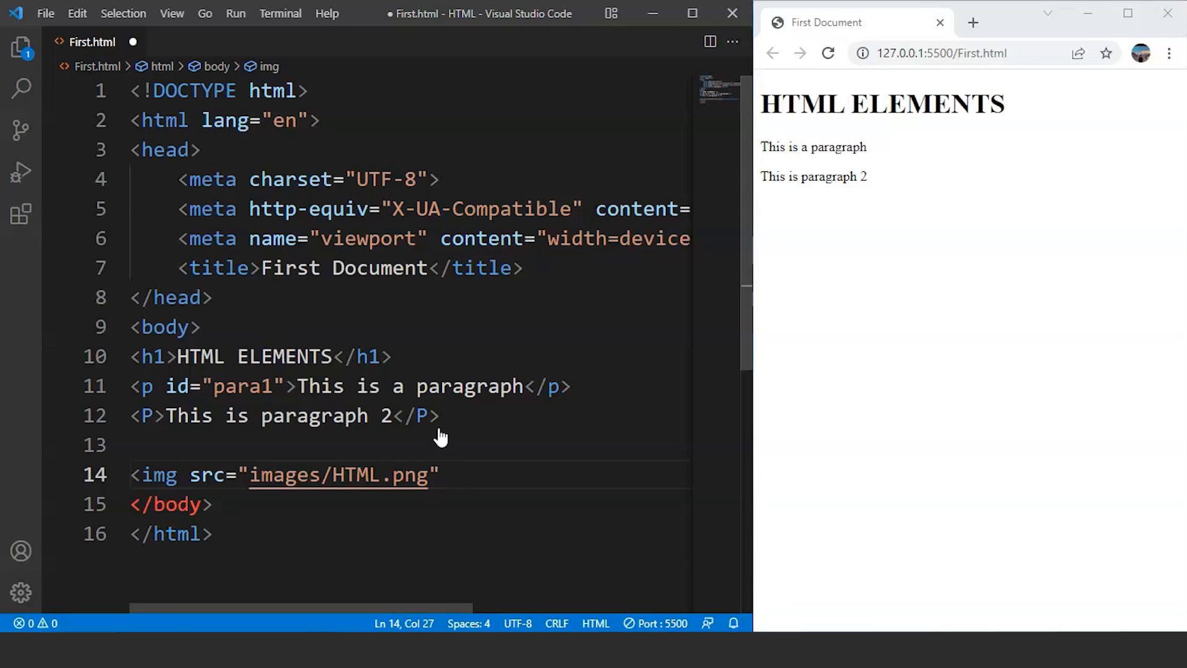
- Finish the img tag with alt="Image 1" and the closing bracket
type("alt=\"\"")
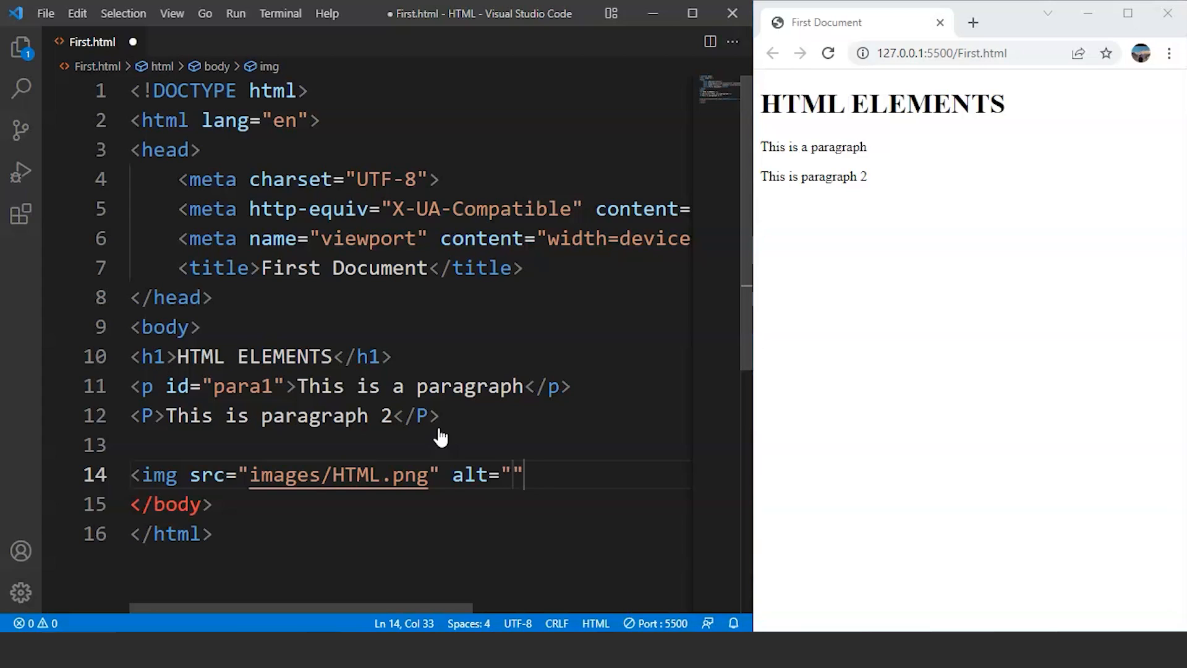
type("Image 1")
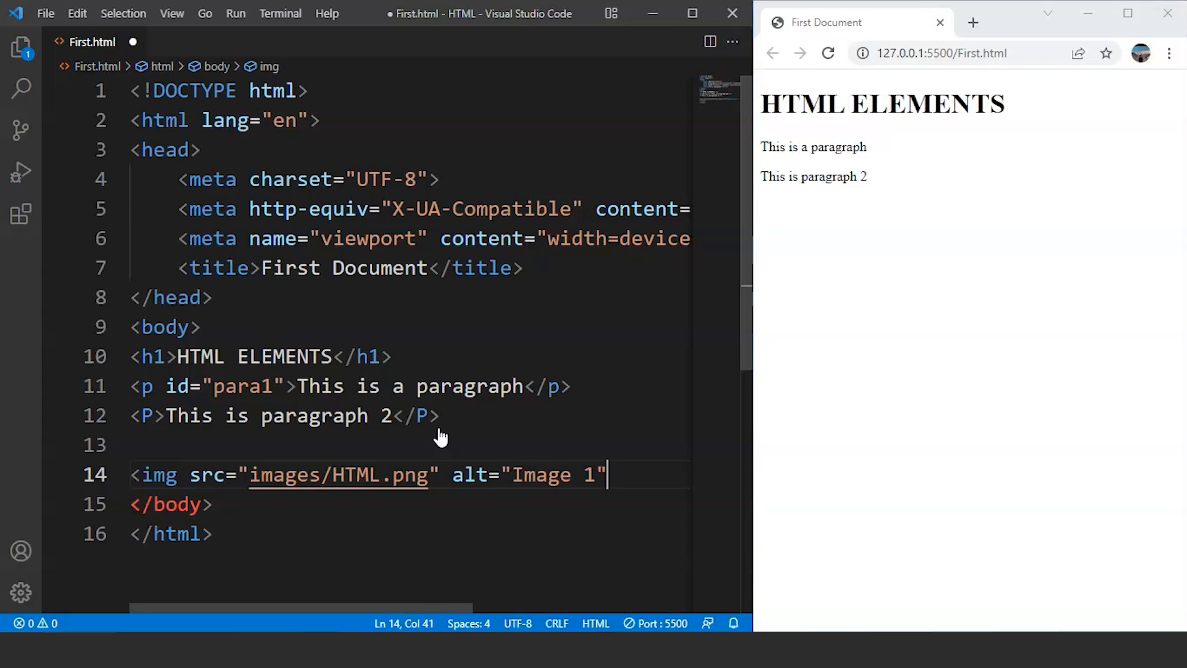
type(">")
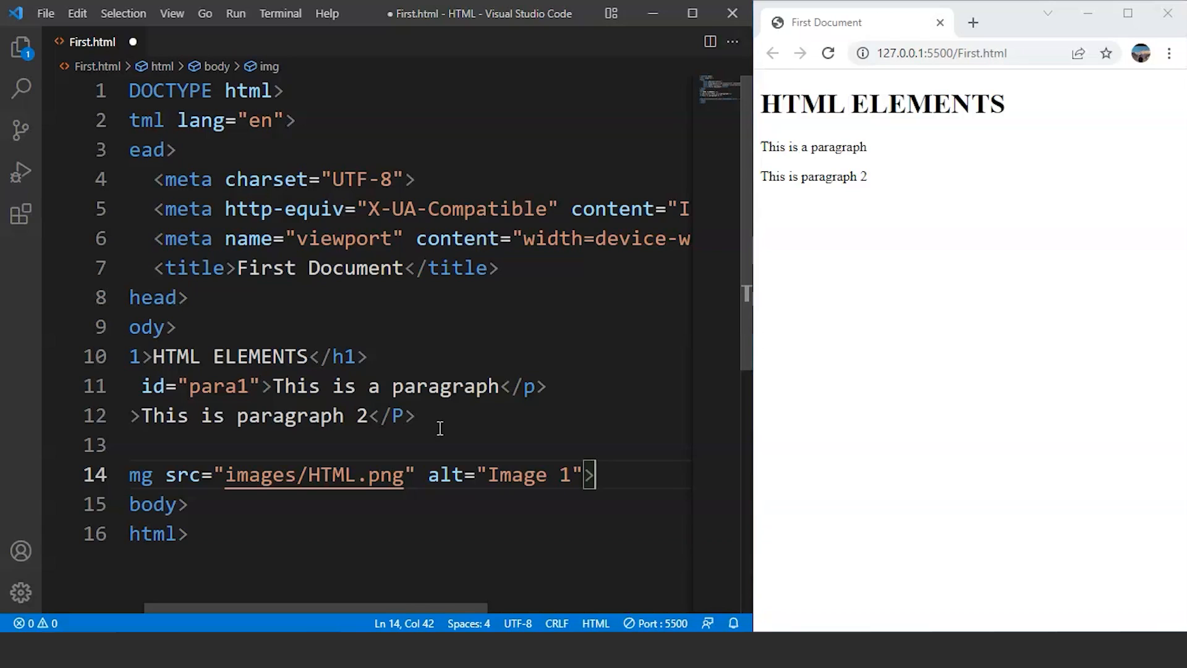
- Scroll the live preview to view the oversized HTML5 logo below paragraph 2
left_click(522, 474)
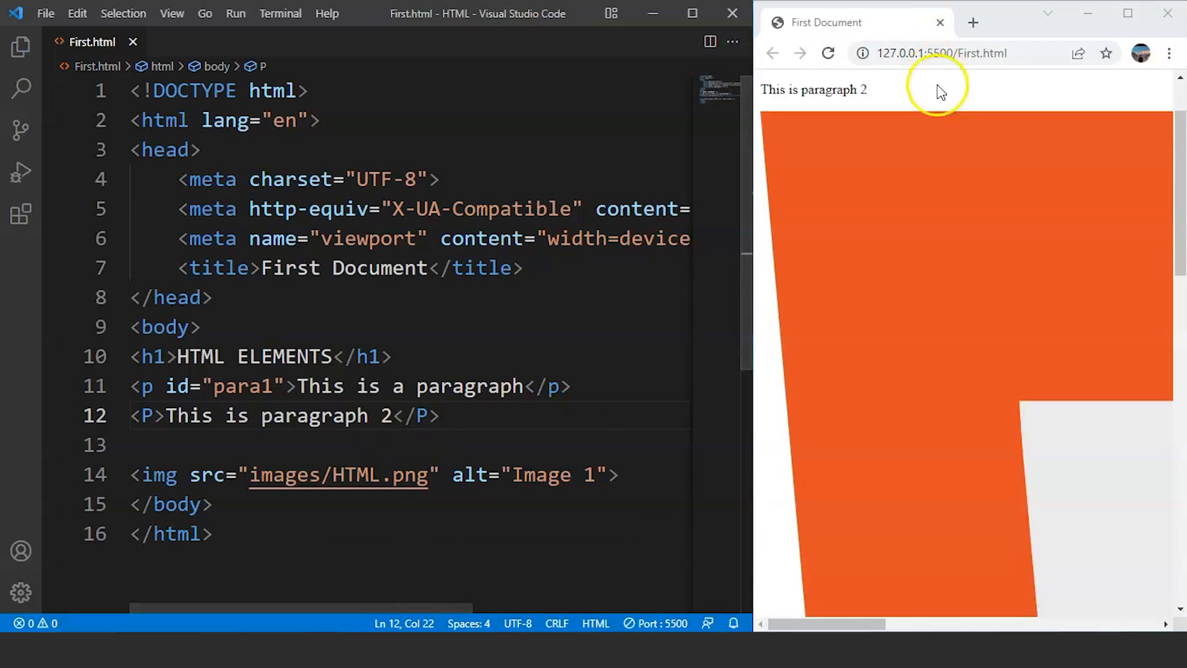
scroll("down", 3)
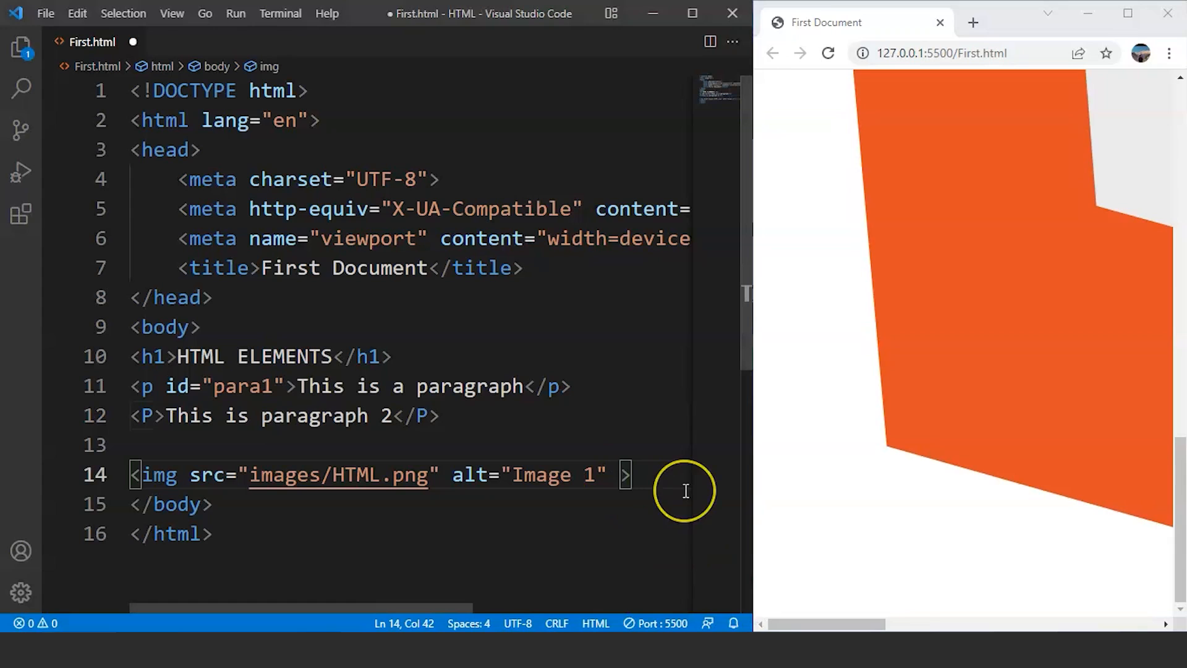
- Add height="300px" and width="300px" attributes to the img tag
type("height=\"\"")
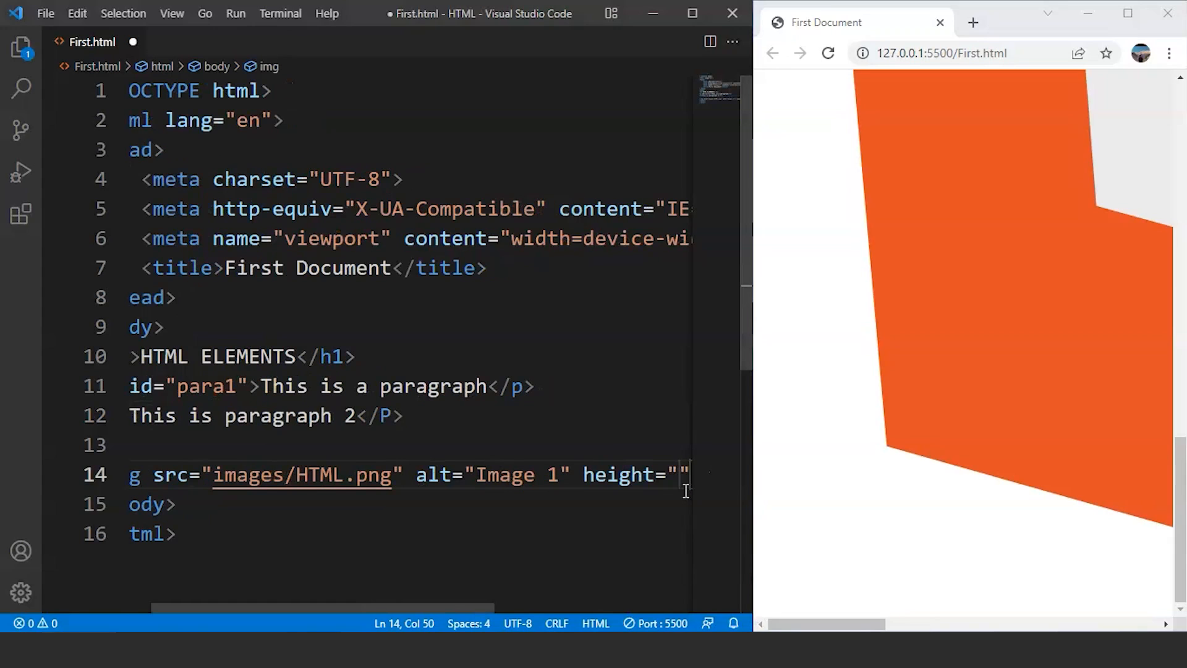
type("300px")
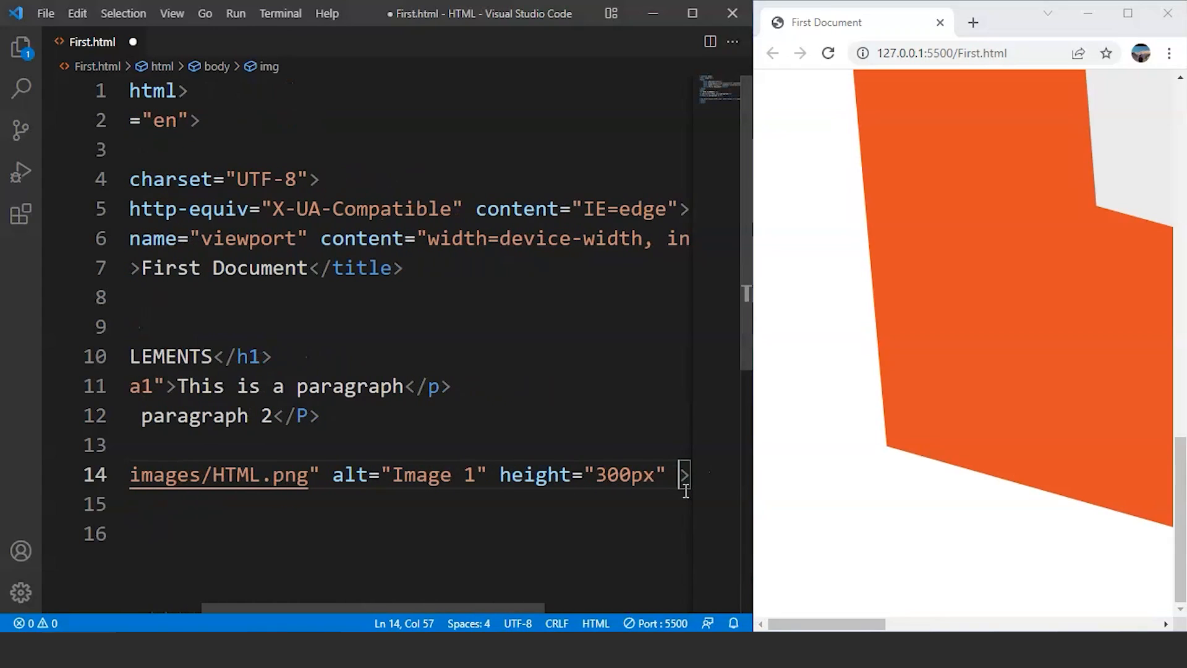
type("width=\"\"")
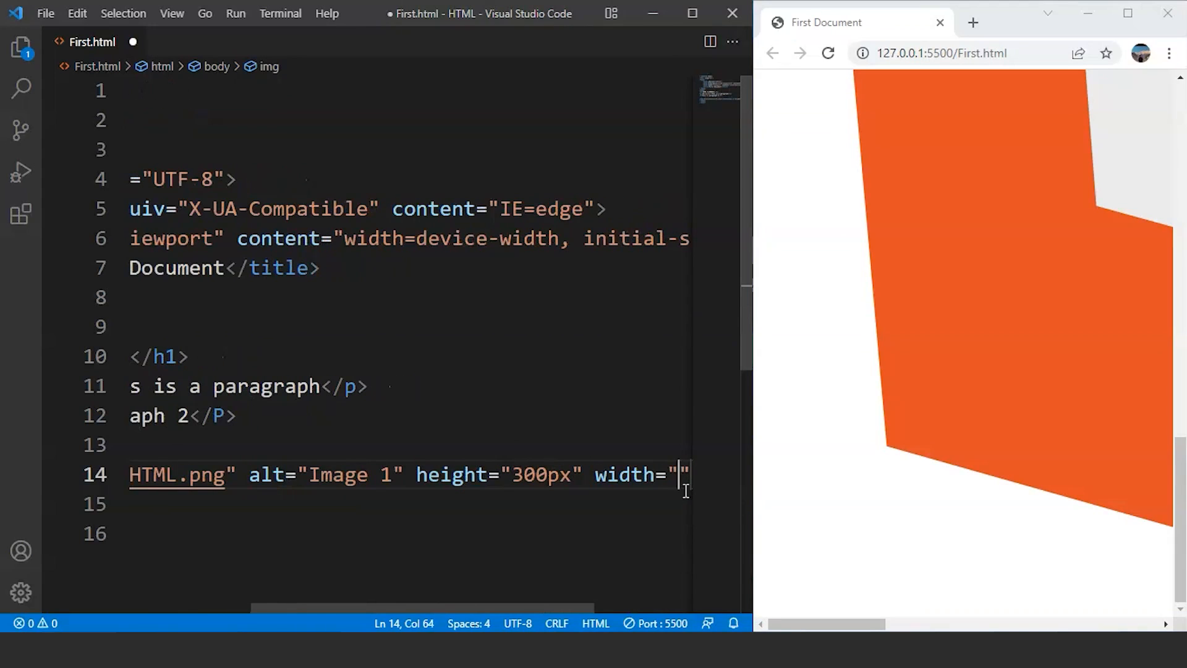
type("300px")
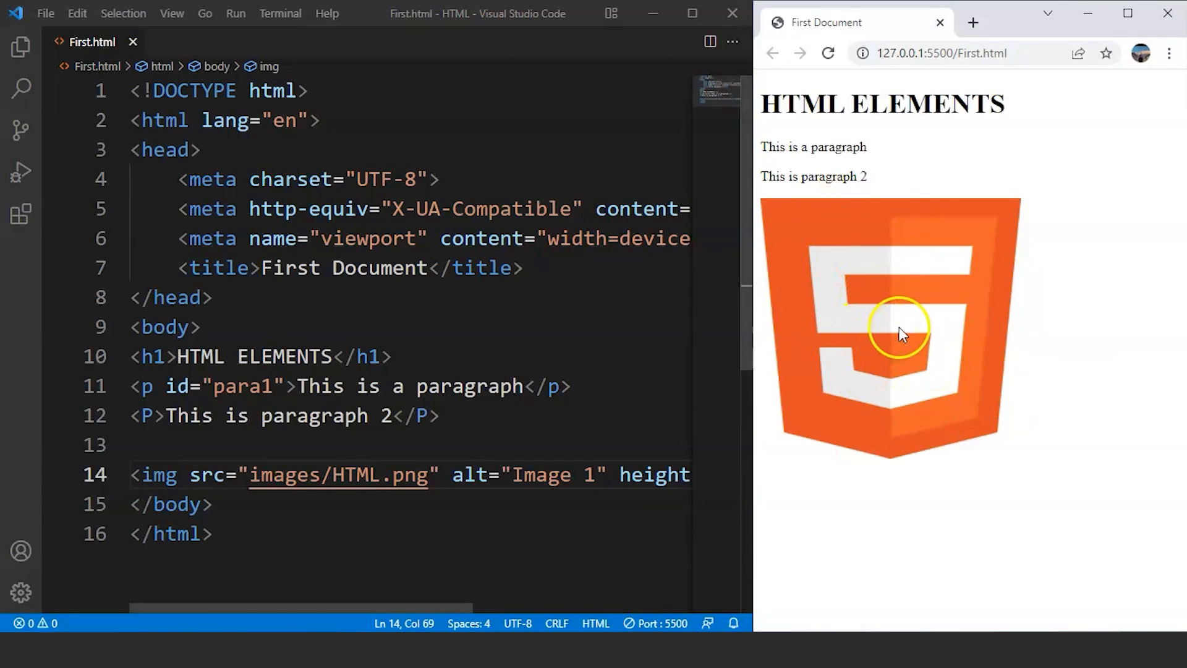
mouse_move(208, 474)
type(". ")
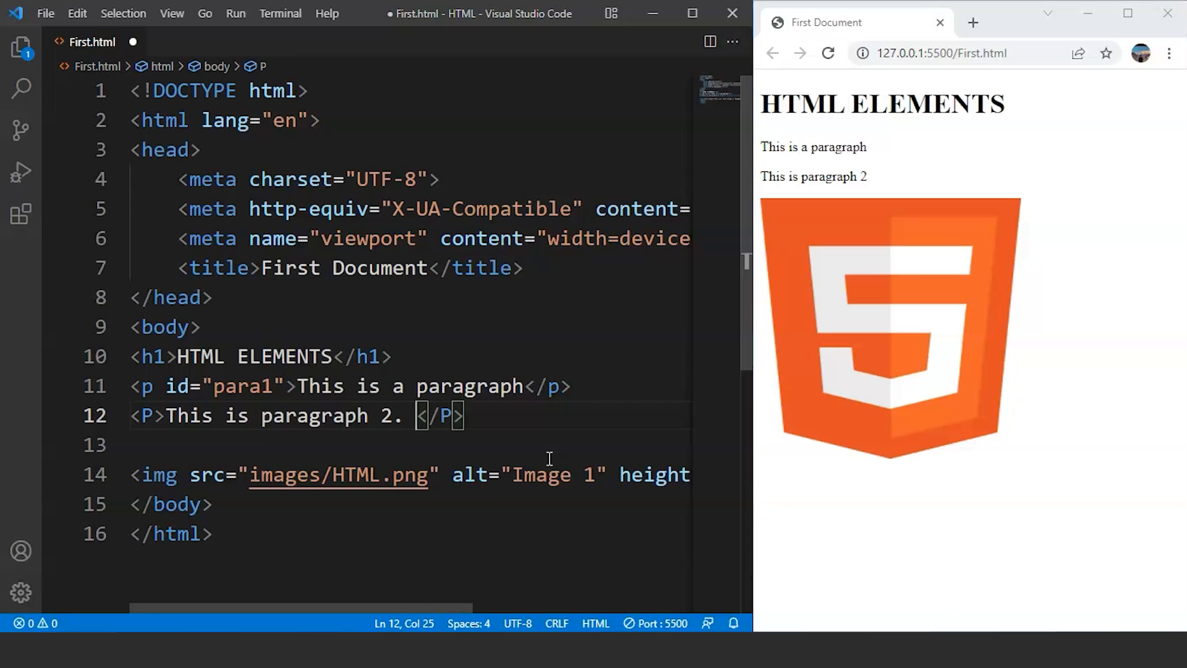
- Append 'HTML stands for Hyper Text Markup Language' to paragraph 2 and save
type("HTML stands for Hyper Text Mar")
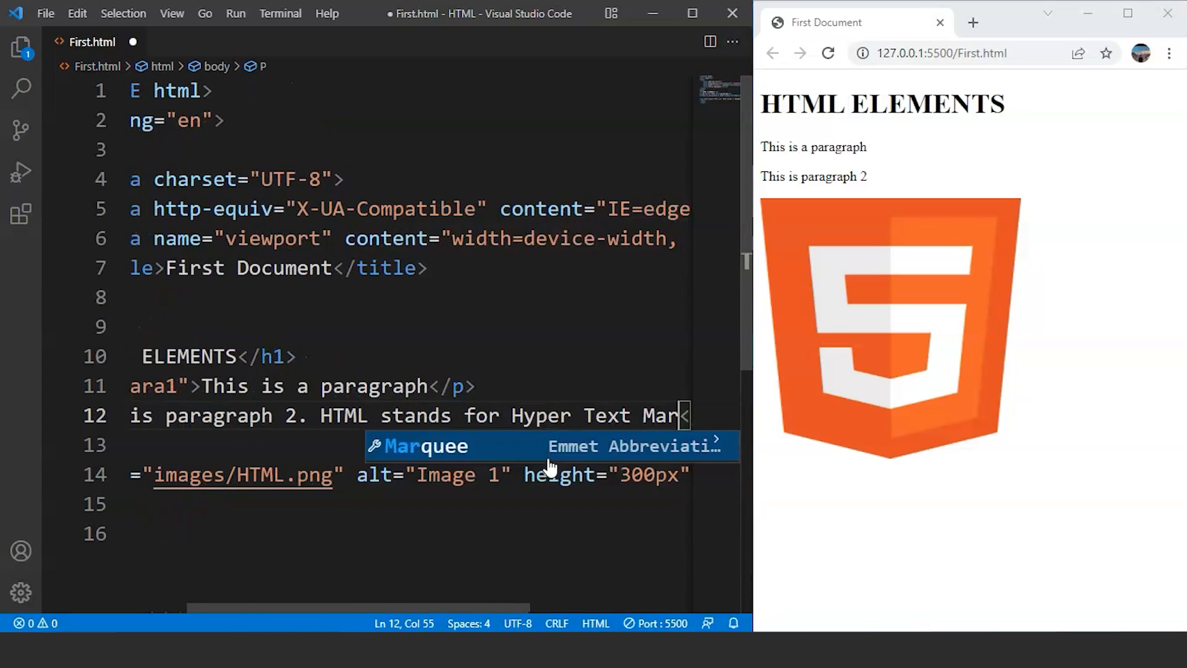
type("Language")
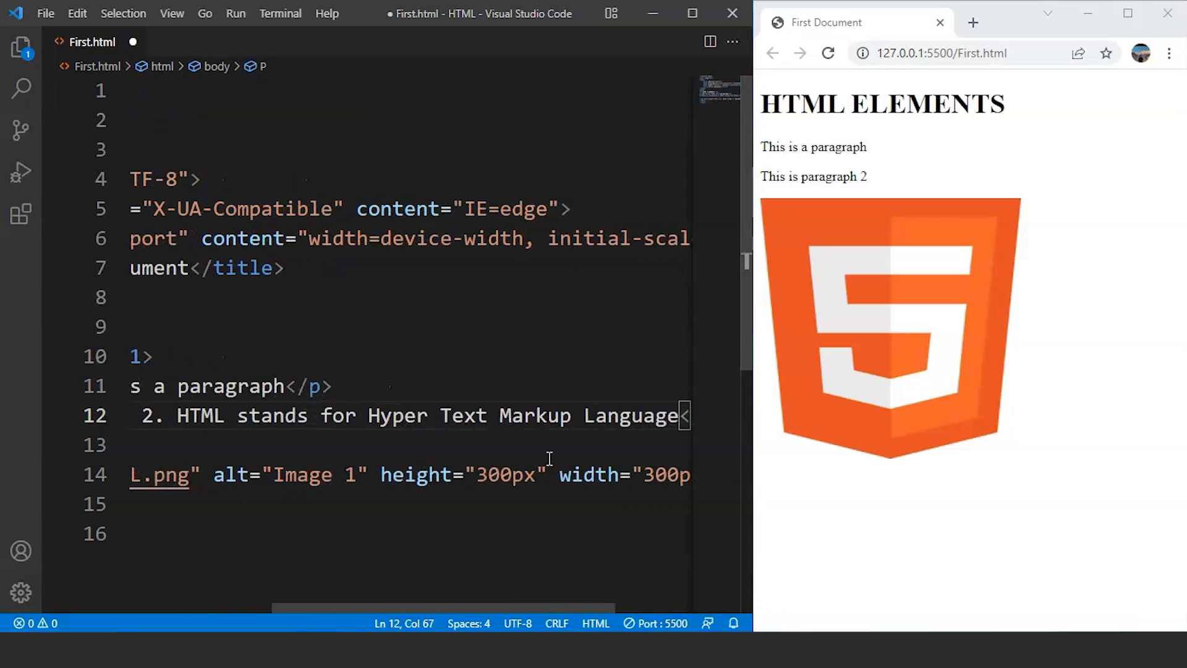
left_click(827, 54)
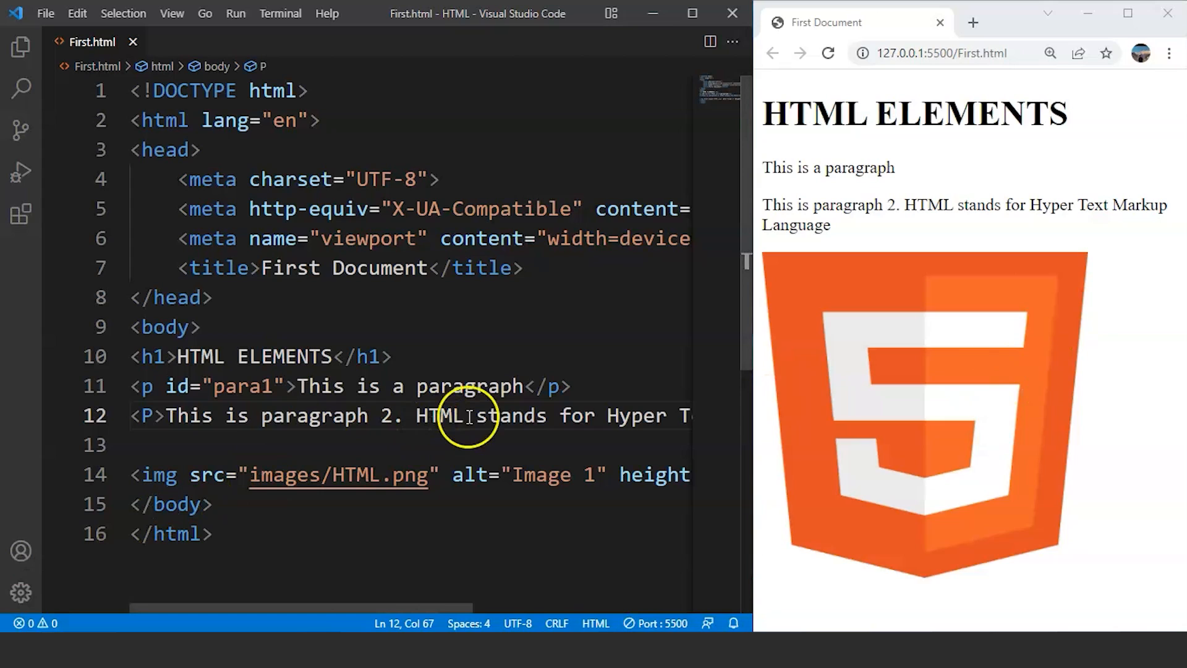
- Wrap the word HTML in paragraph 2 with <b><i>…</i></b> and check the preview
double_click(438, 415)
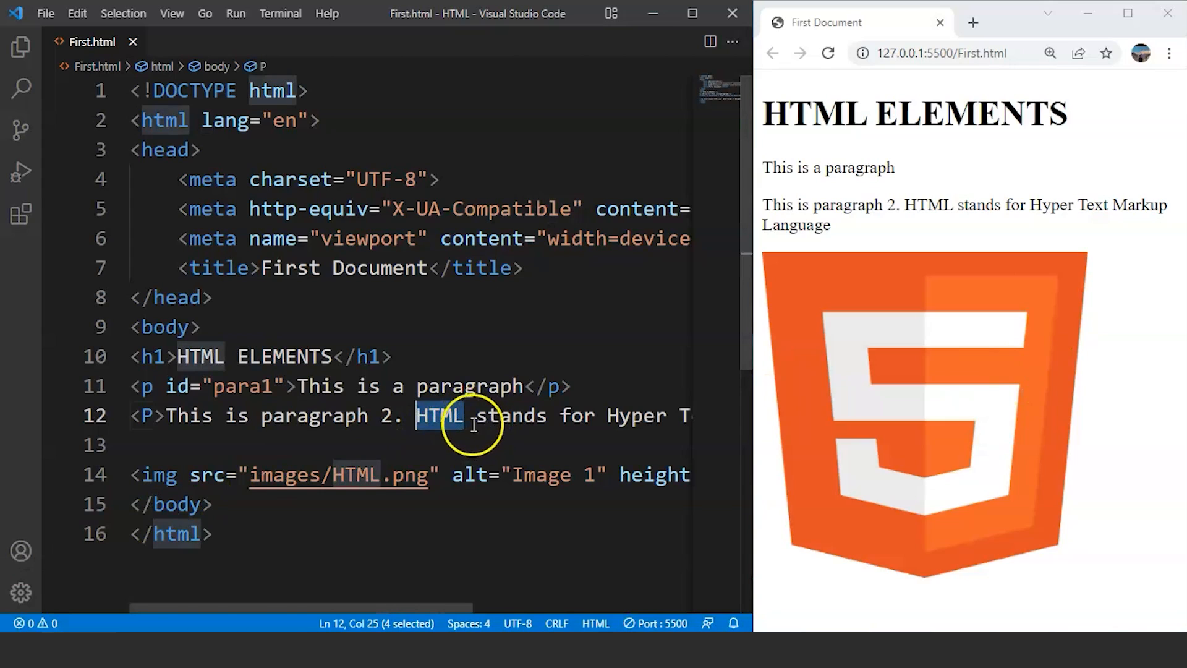
left_click(472, 416)
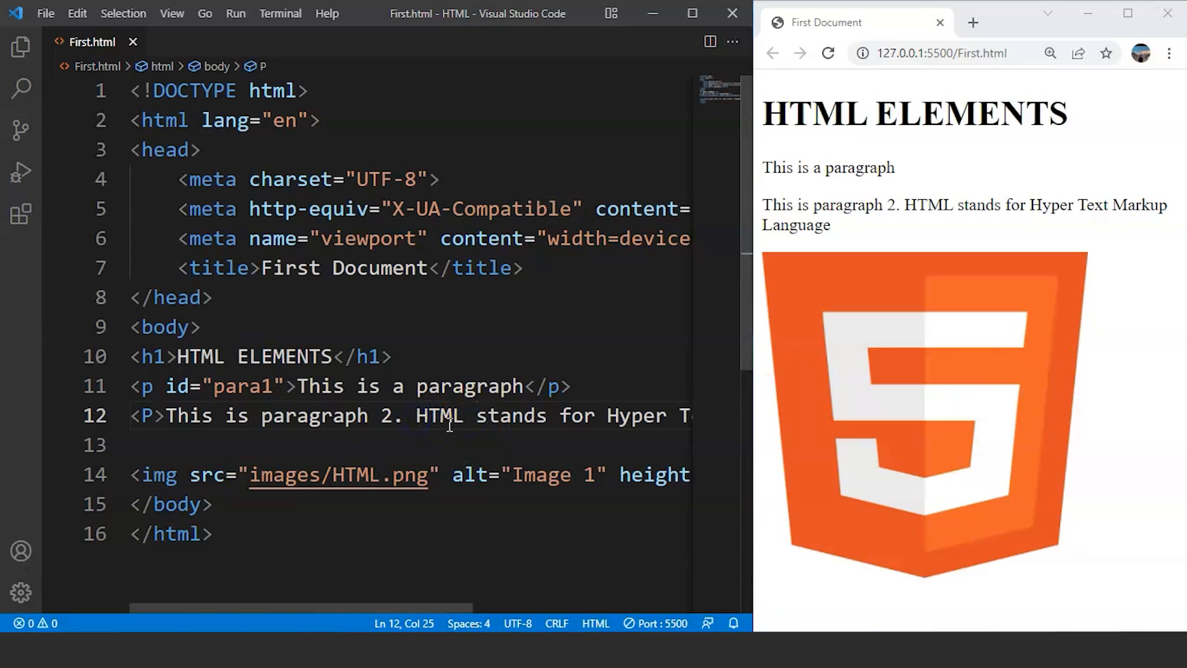
type("<b></b>")
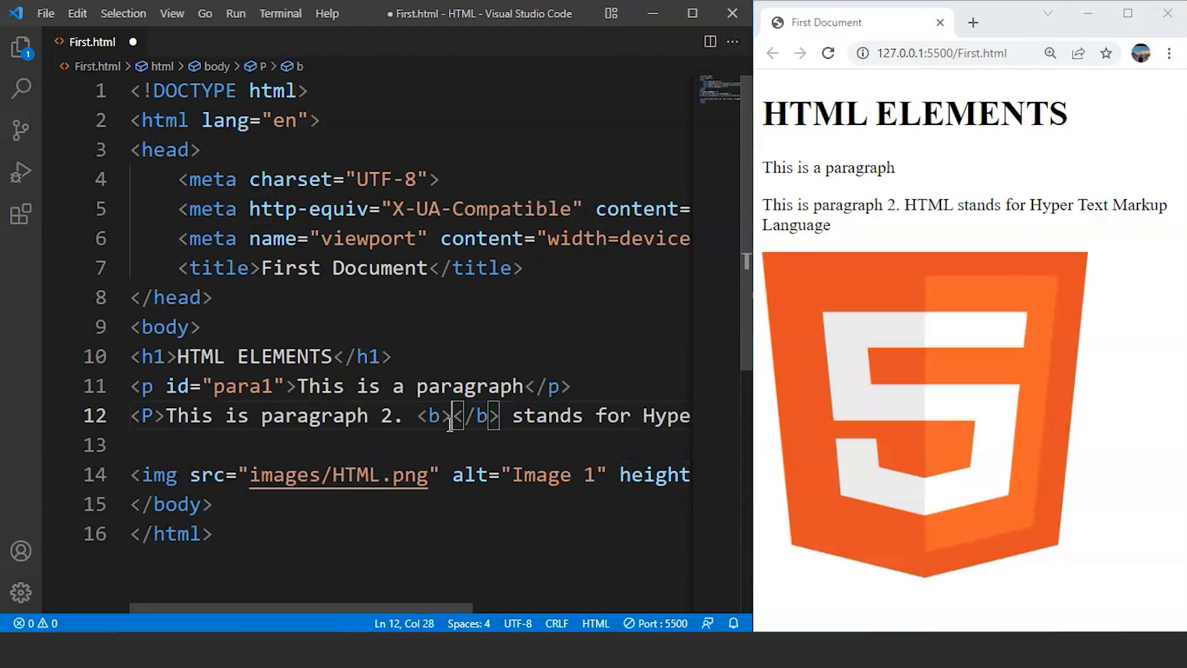
type("HTML")
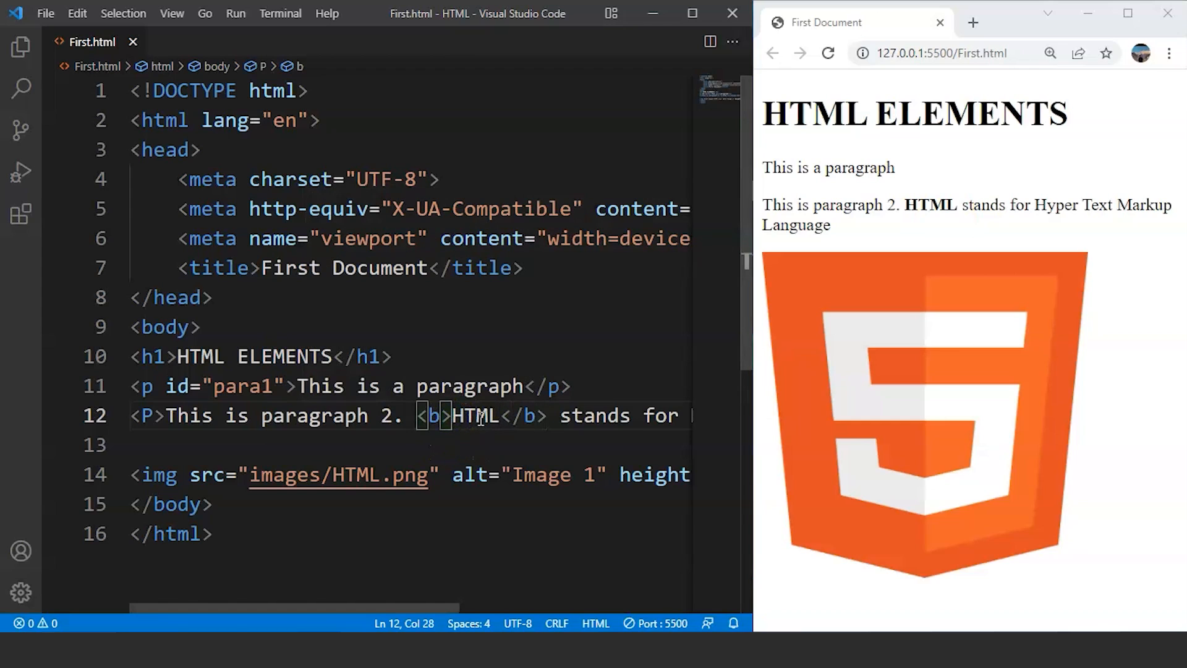
type("i>")
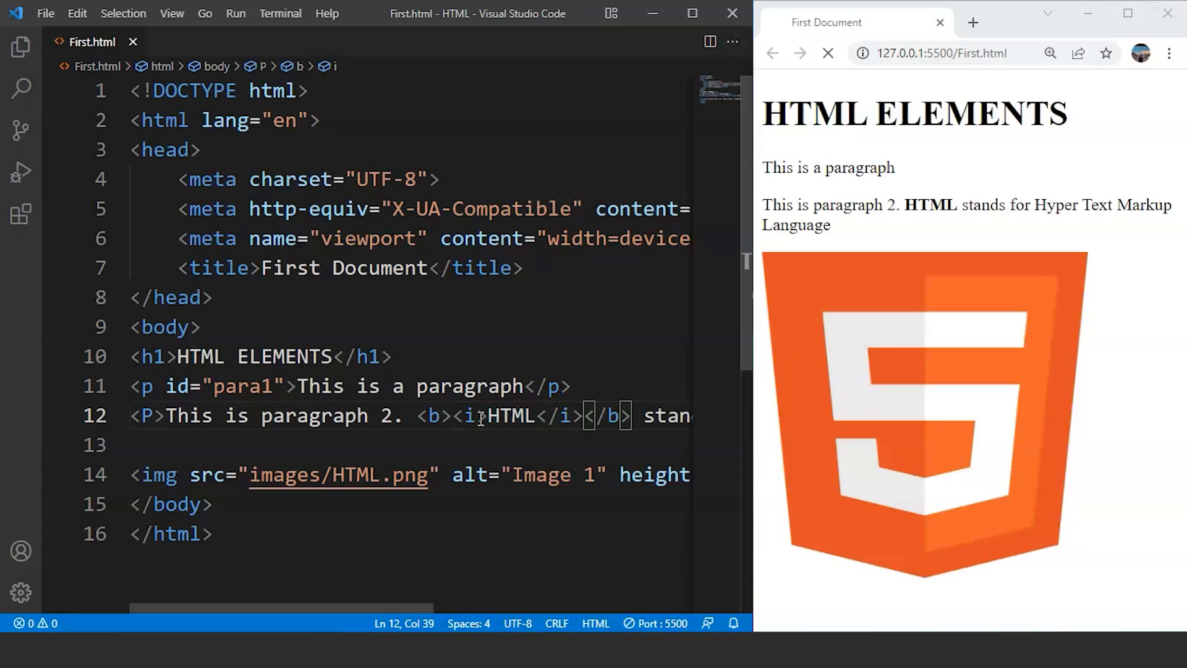
left_click(827, 53)
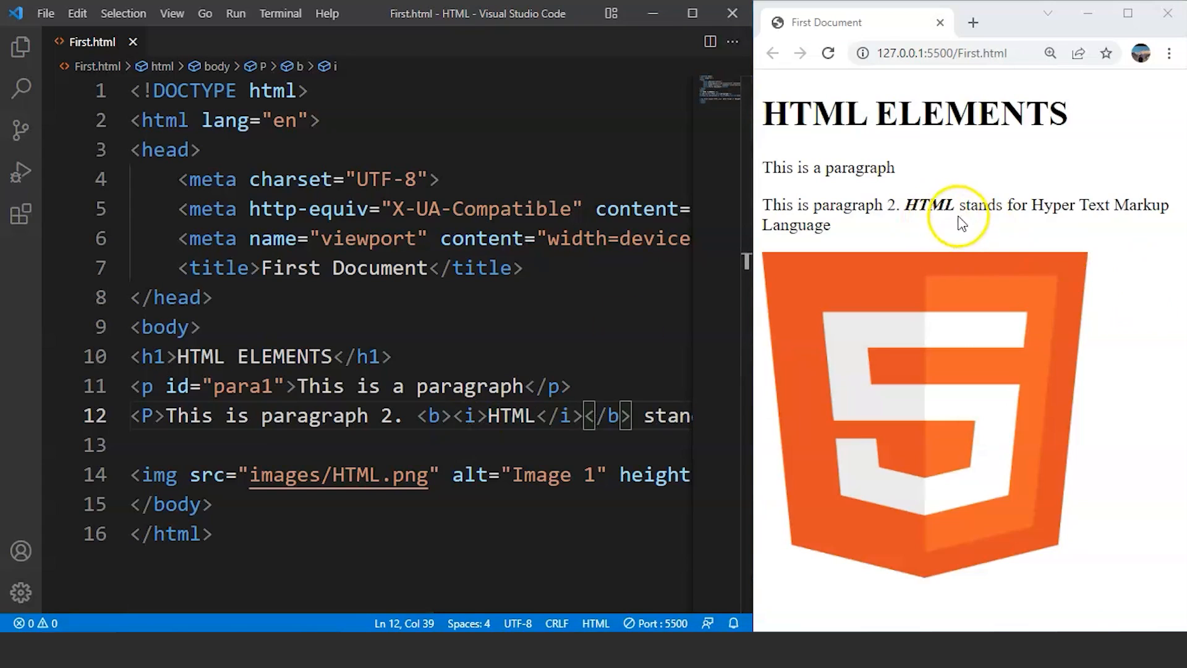
mouse_move(957, 241)
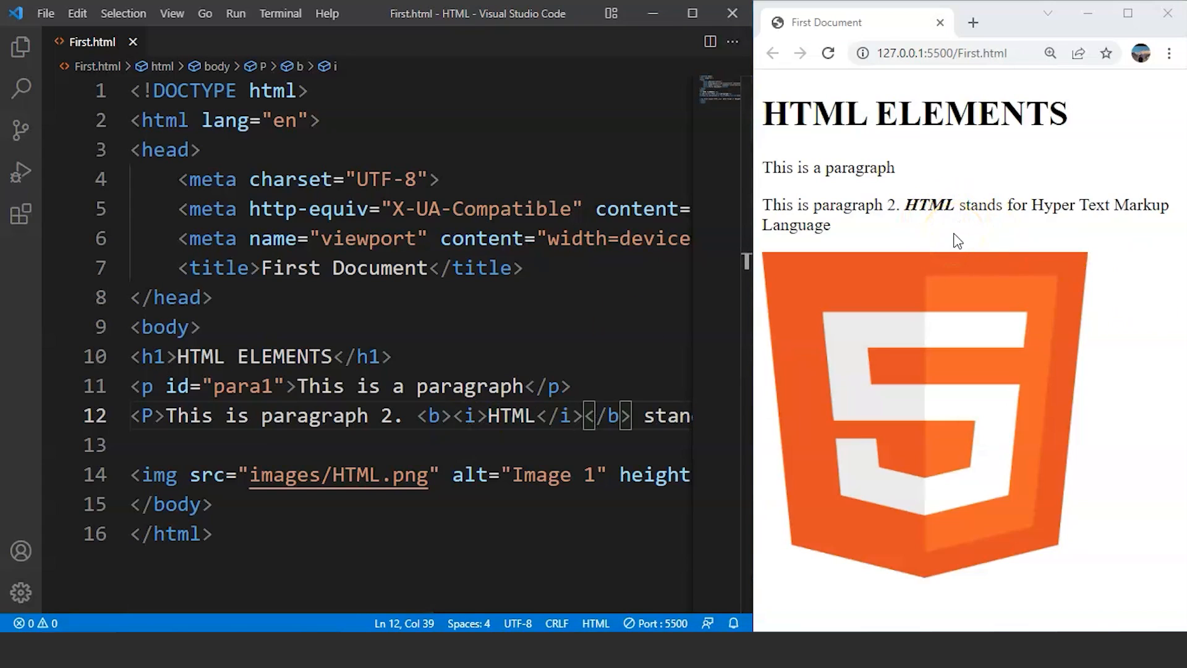